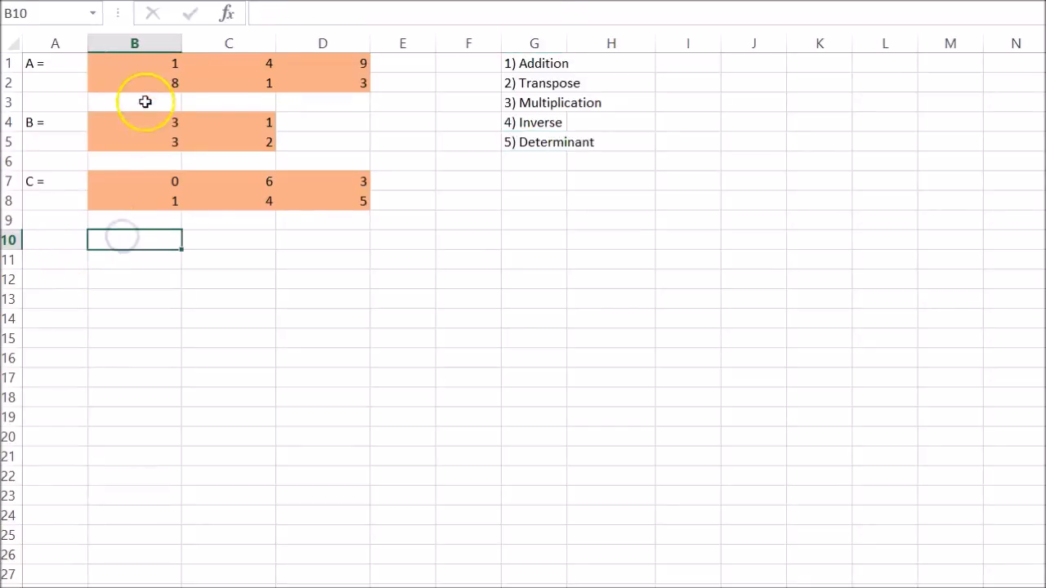
{"action": "mouse_move", "coordinate": [170, 293]}
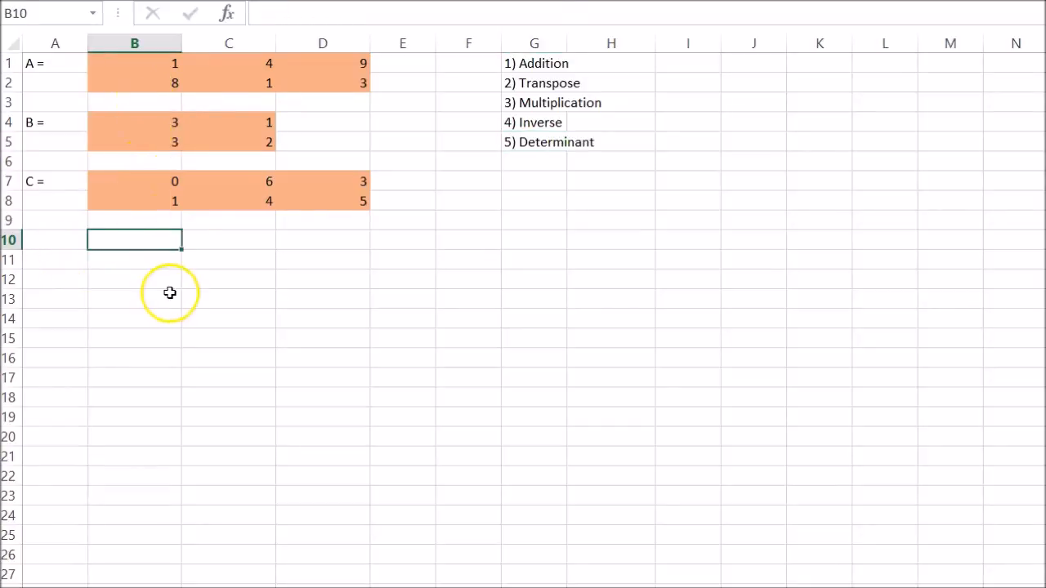
{"action": "mouse_move", "coordinate": [554, 72]}
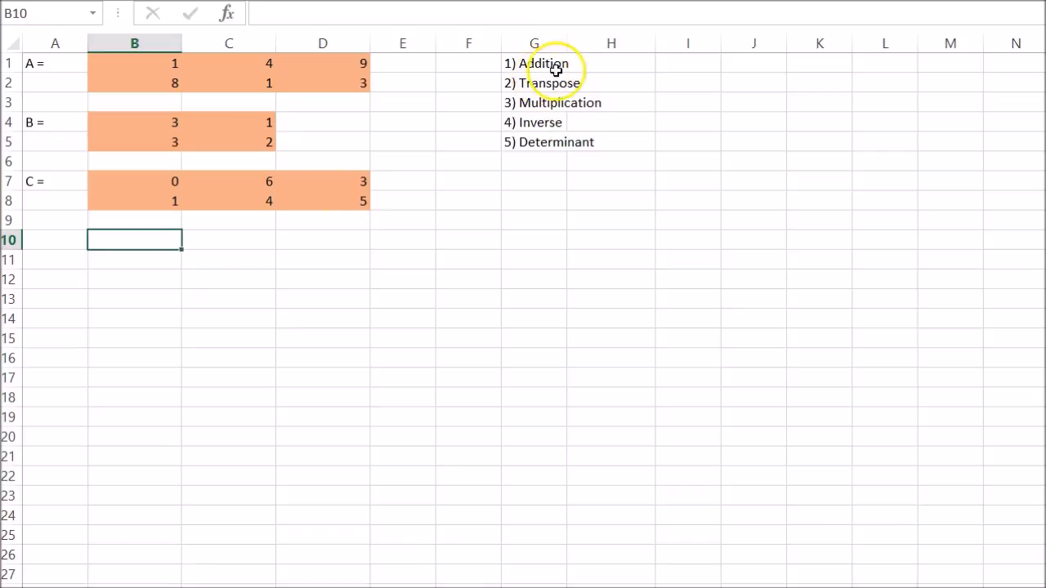
{"action": "mouse_move", "coordinate": [129, 235]}
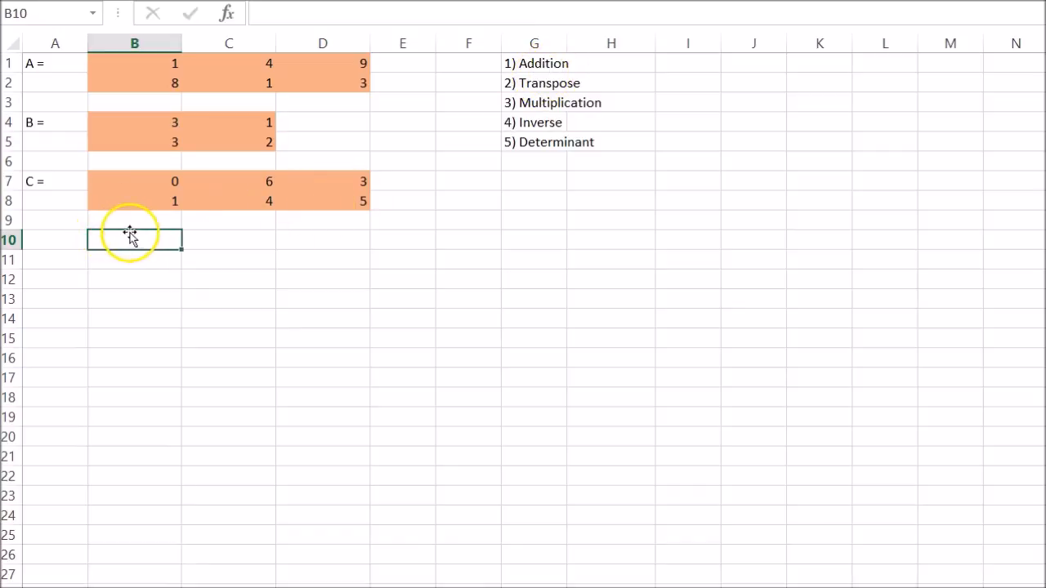
Label cell A12 with 'A+C =' below the matrices.
{"action": "left_click", "coordinate": [54, 64]}
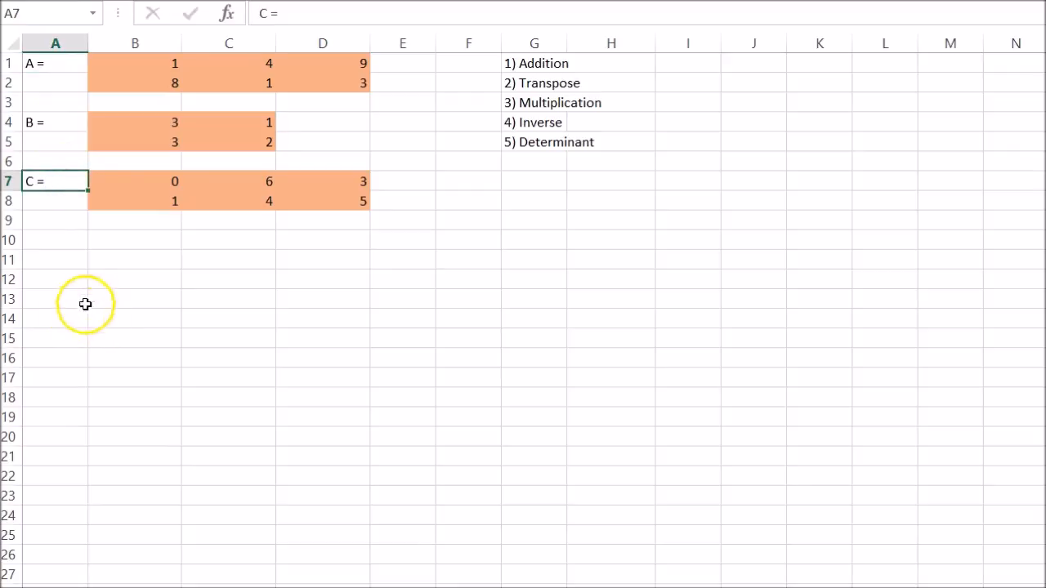
{"action": "left_click", "coordinate": [56, 239]}
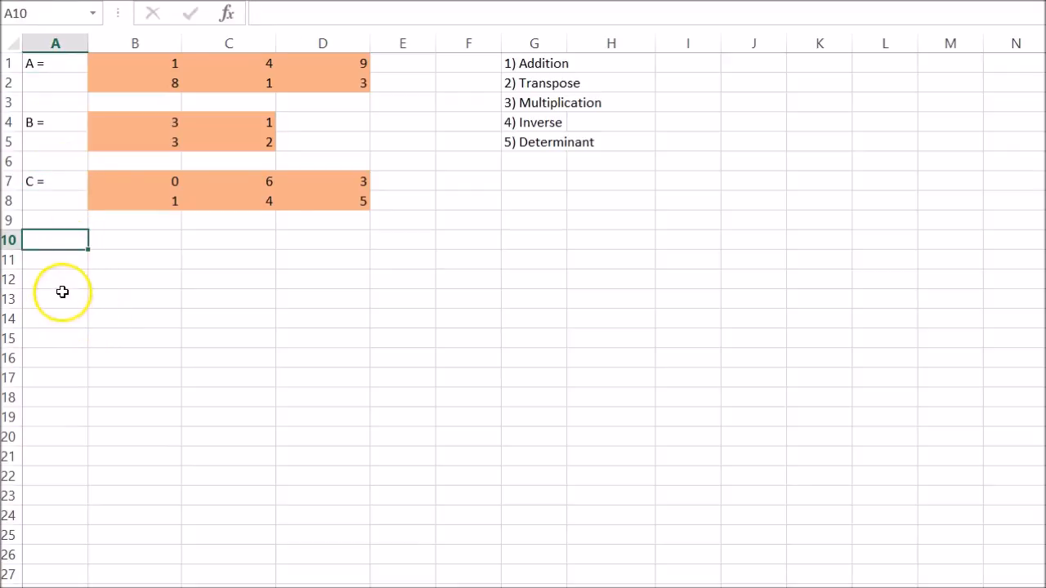
{"action": "left_click", "coordinate": [55, 280]}
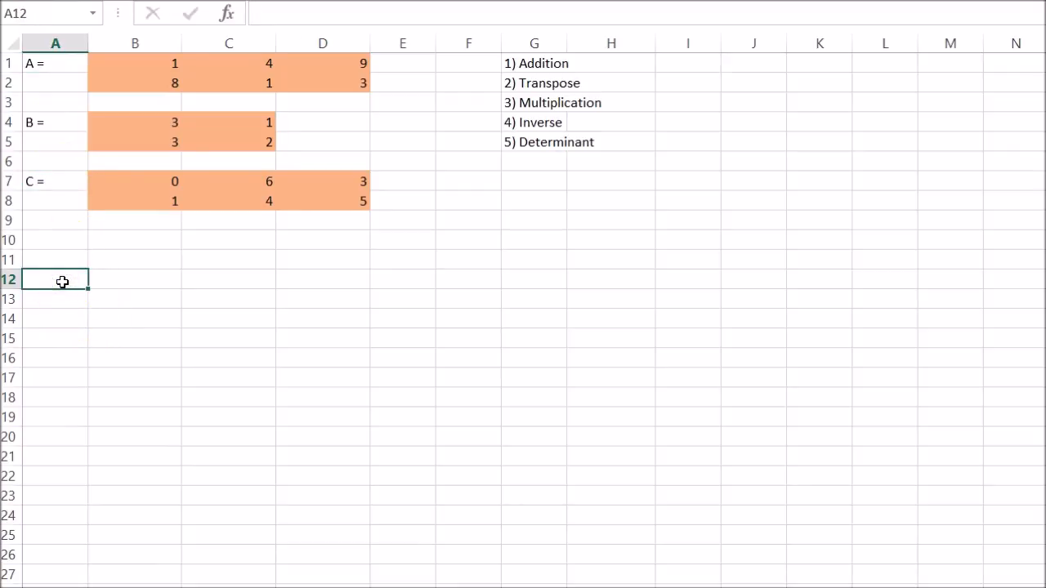
{"action": "type", "text": "A+C ="}
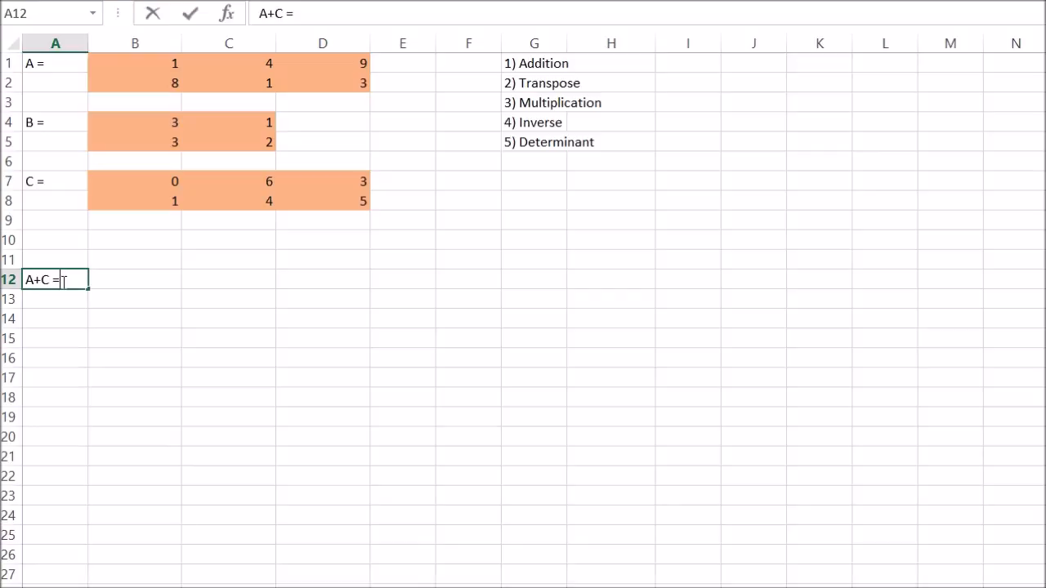
Fill B12:D13 with the array formula =B1:D2+B7:D8 giving 1, 10, 12 / 9, 5, 8.
{"action": "left_click", "coordinate": [134, 280]}
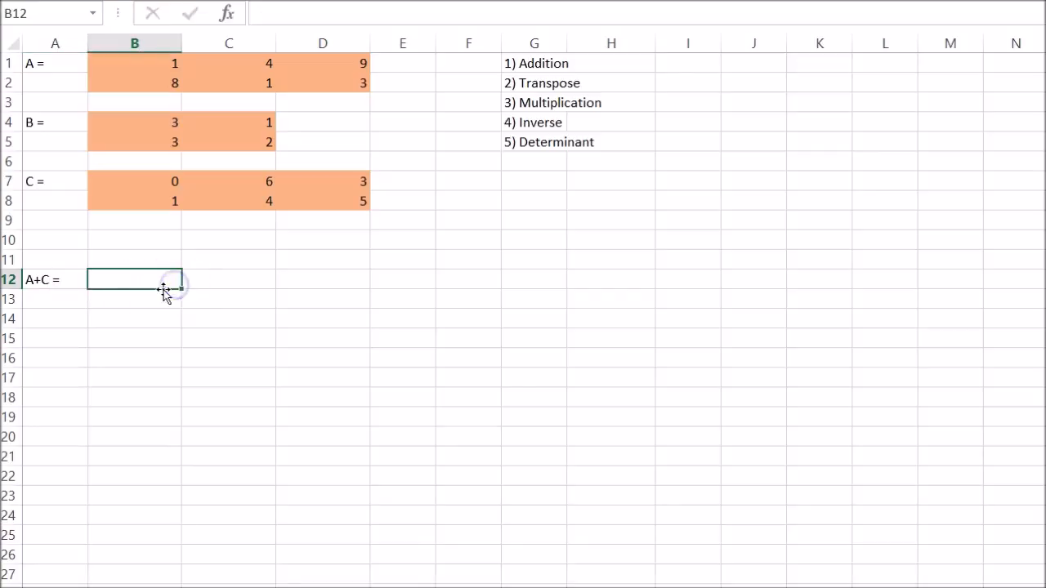
{"action": "left_click_drag", "start_coordinate": [134, 62], "coordinate": [358, 102]}
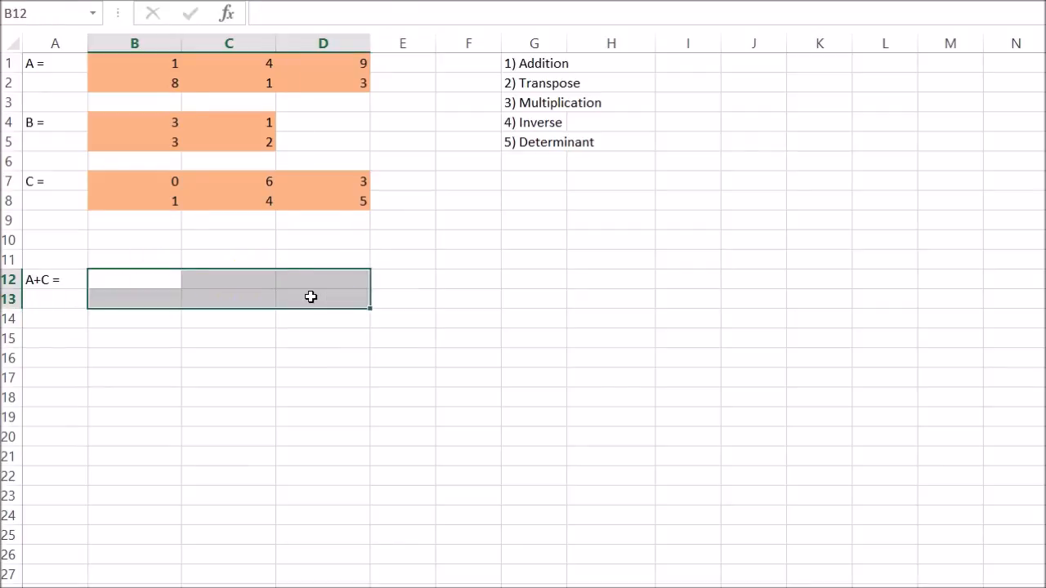
{"action": "type", "text": "="}
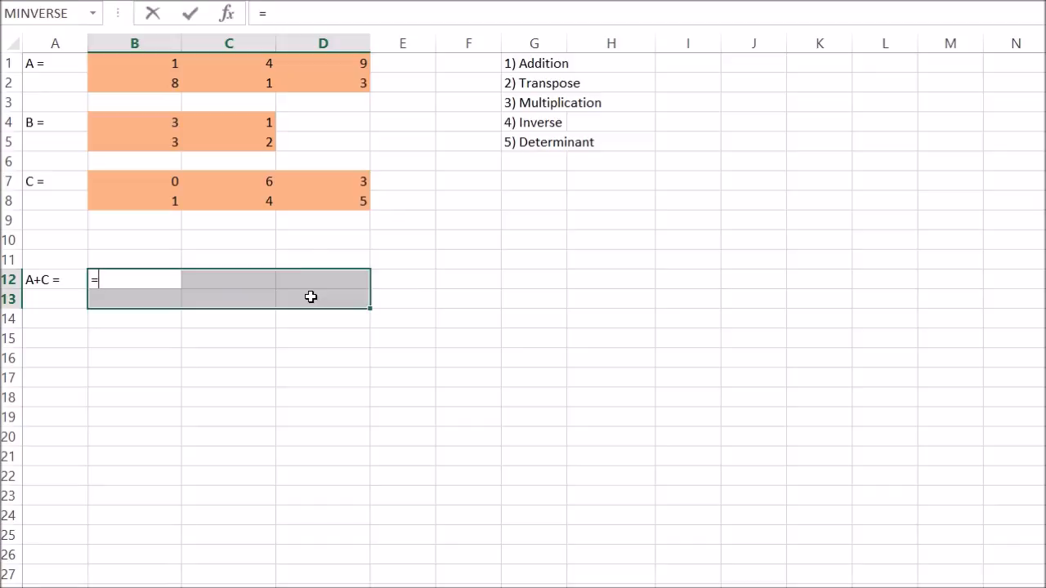
{"action": "left_click", "coordinate": [136, 62]}
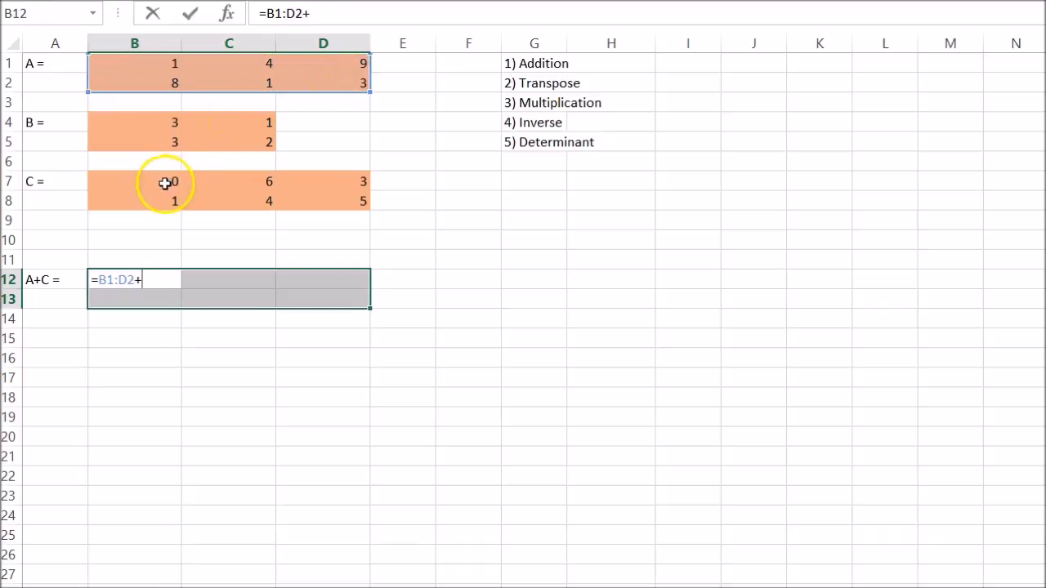
{"action": "left_click_drag", "start_coordinate": [134, 181], "coordinate": [324, 201]}
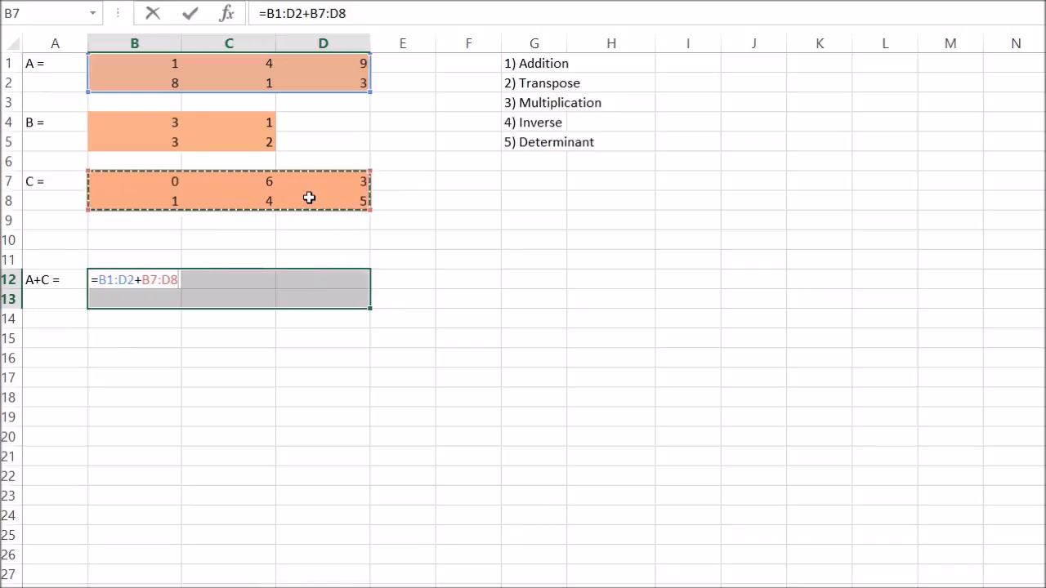
{"action": "key", "text": "Ctrl+Shift+Enter"}
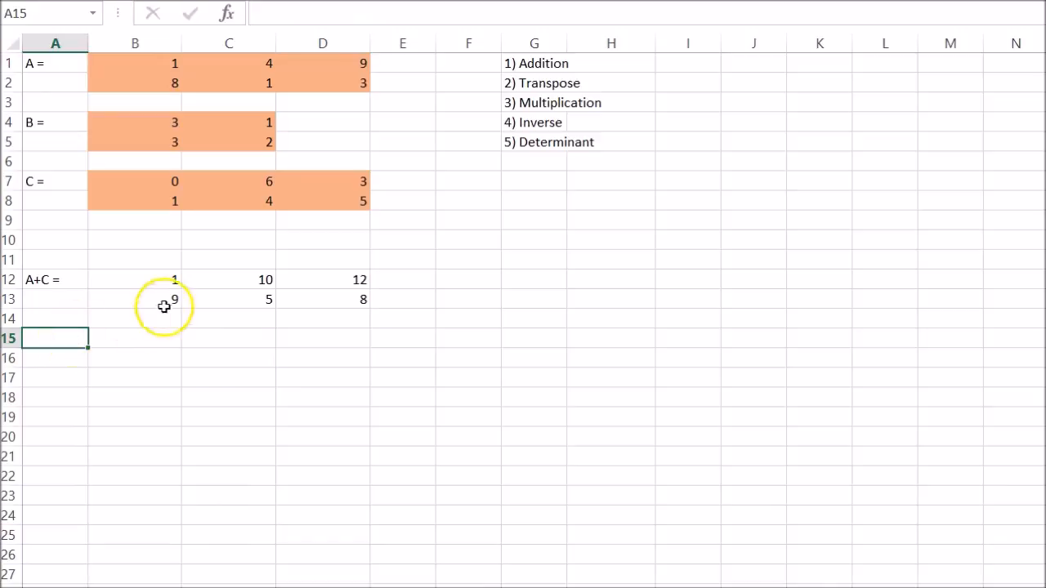
{"action": "left_click", "coordinate": [134, 280]}
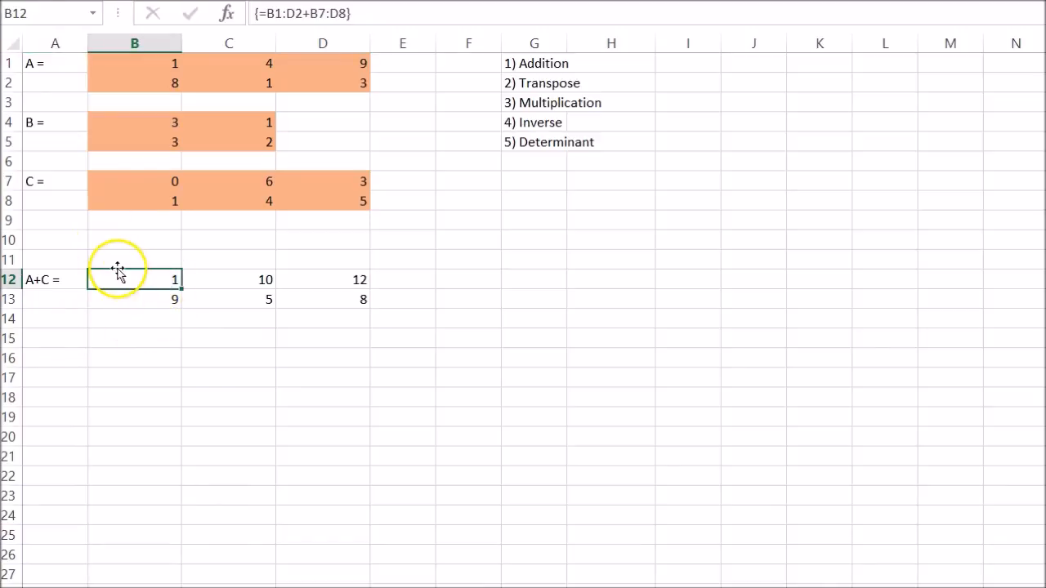
{"action": "mouse_move", "coordinate": [359, 13]}
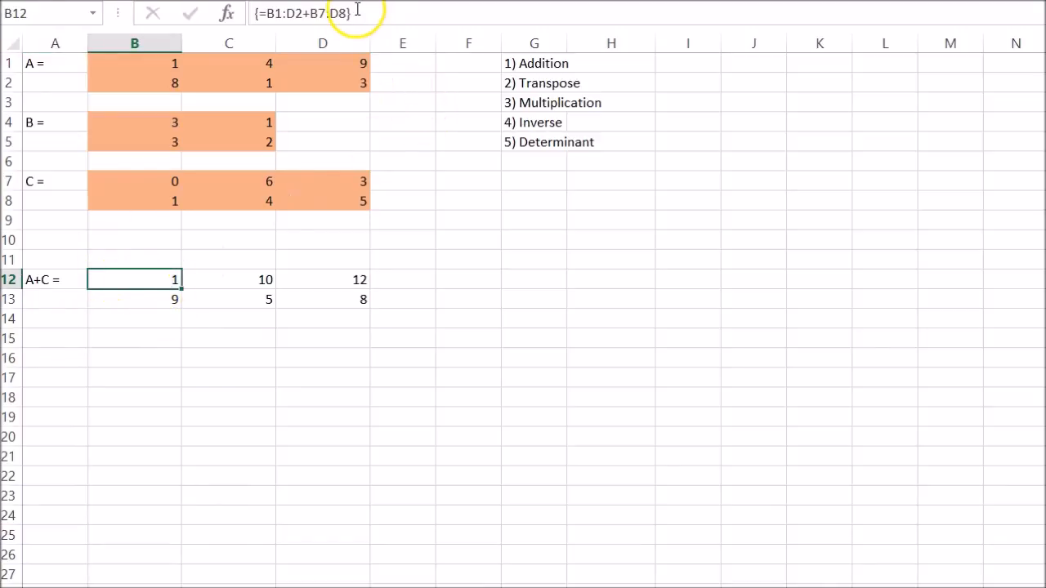
{"action": "double_click", "coordinate": [134, 280]}
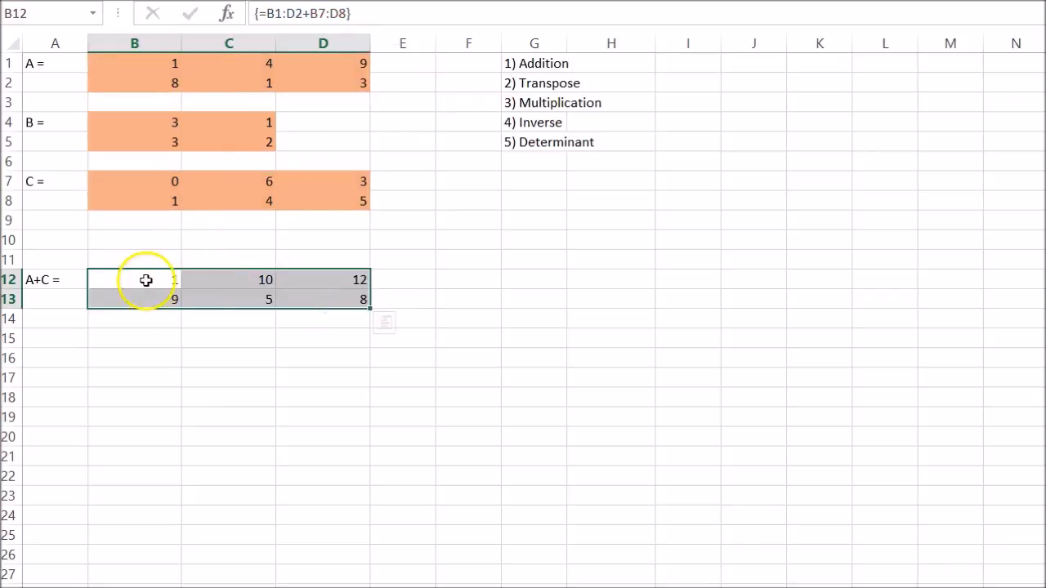
{"action": "mouse_move", "coordinate": [62, 336]}
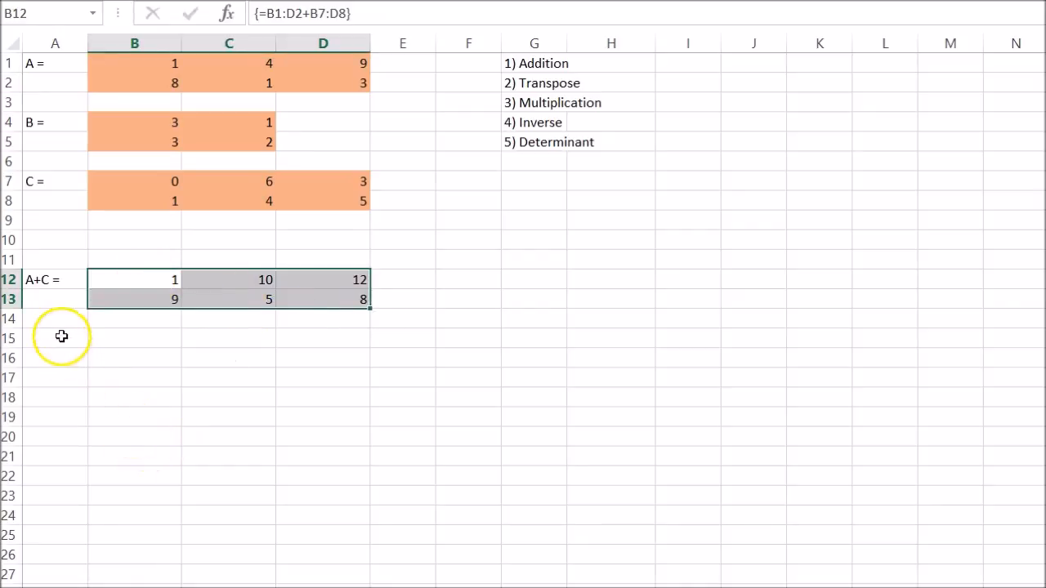
{"action": "left_click", "coordinate": [46, 337]}
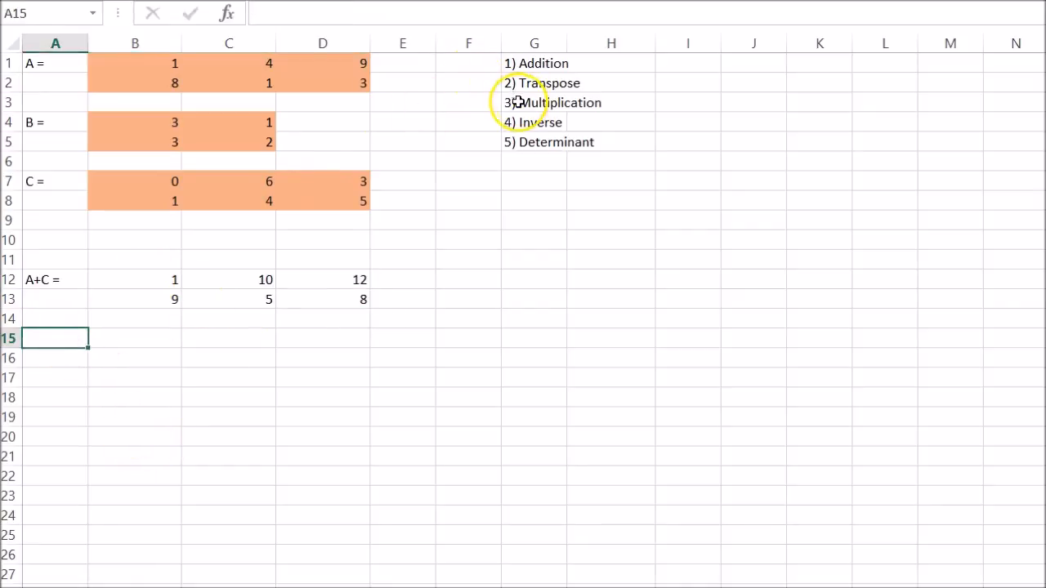
{"action": "mouse_move", "coordinate": [173, 147]}
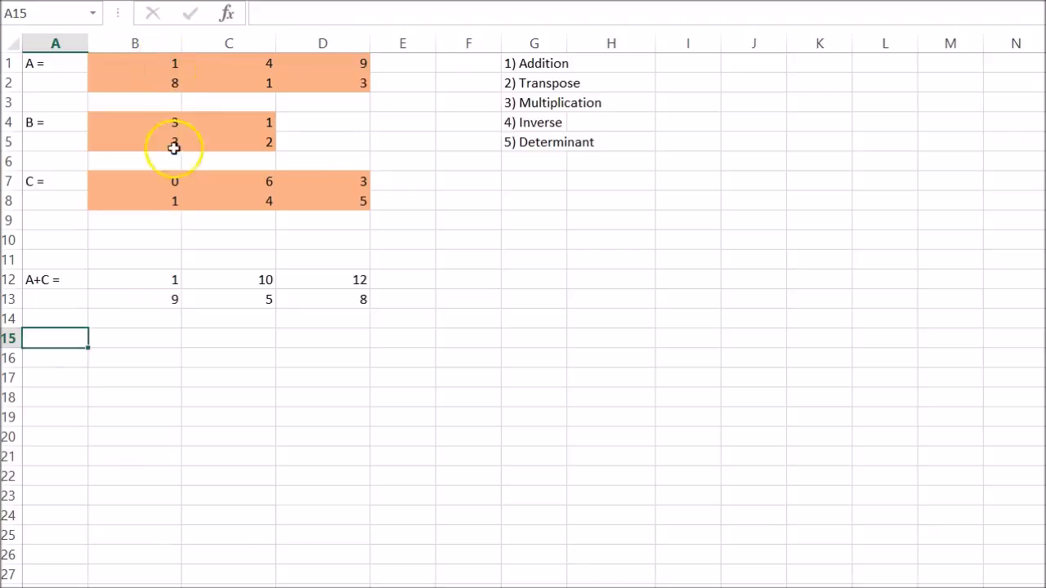
Label A15 'A^T =' and enter =TRANSPOSE(B1:D2) over B15:C17 giving 1, 8 / 4, 1 / 9, 3.
{"action": "type", "text": "A"}
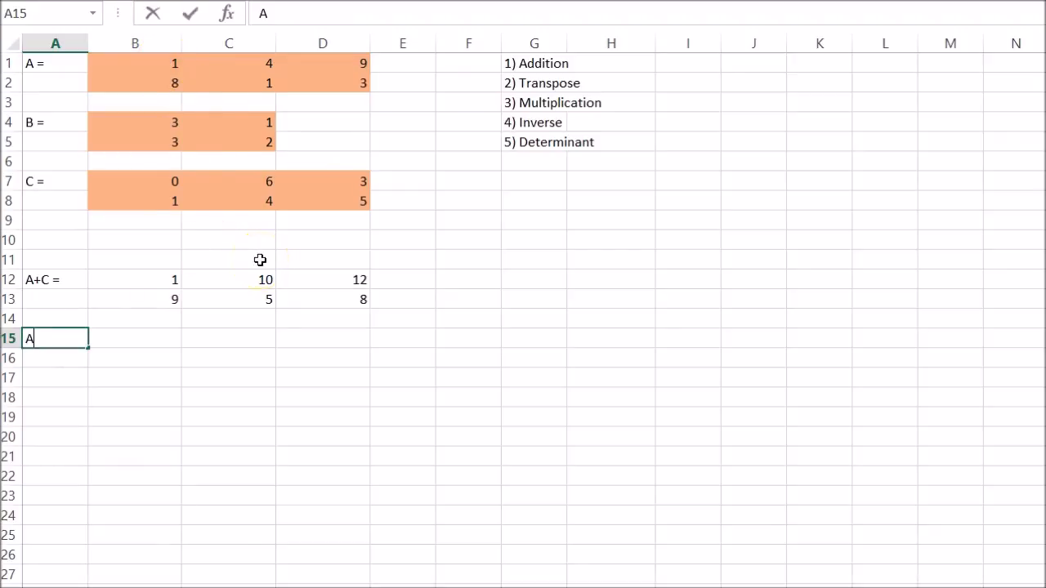
{"action": "type", "text": "^T ="}
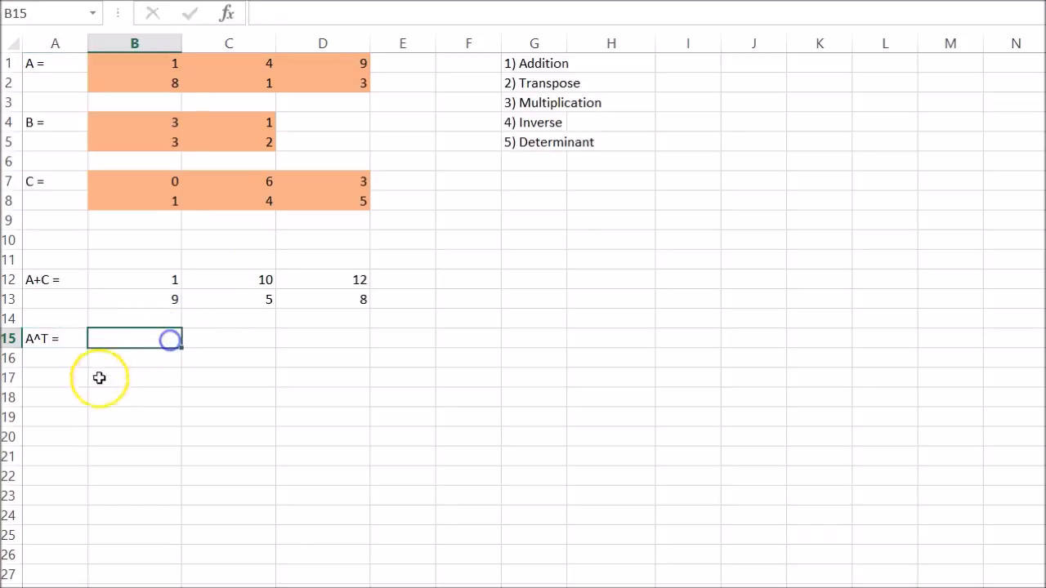
{"action": "left_click_drag", "start_coordinate": [134, 62], "coordinate": [229, 102]}
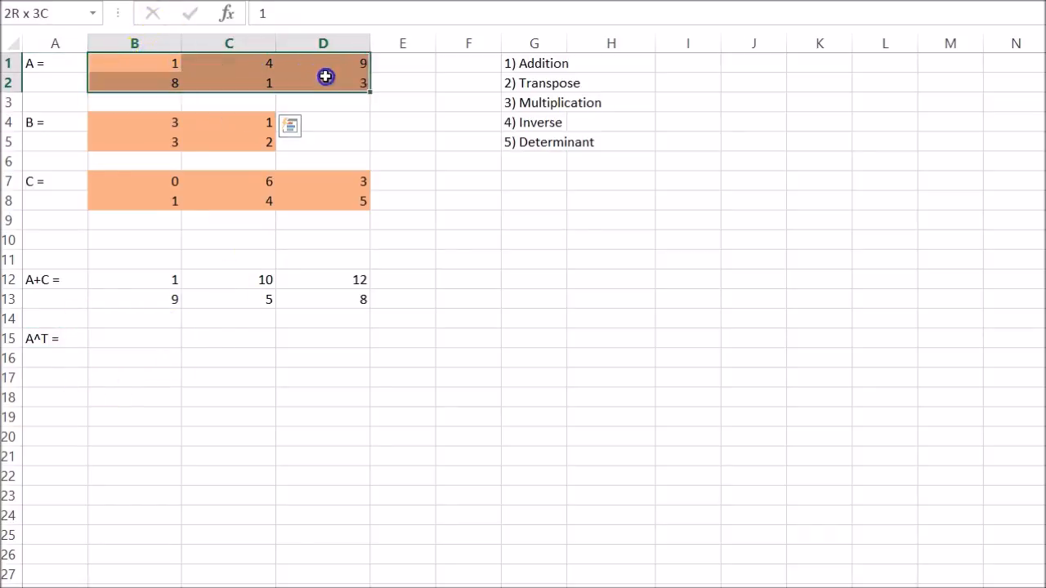
{"action": "left_click_drag", "start_coordinate": [325, 77], "coordinate": [244, 108]}
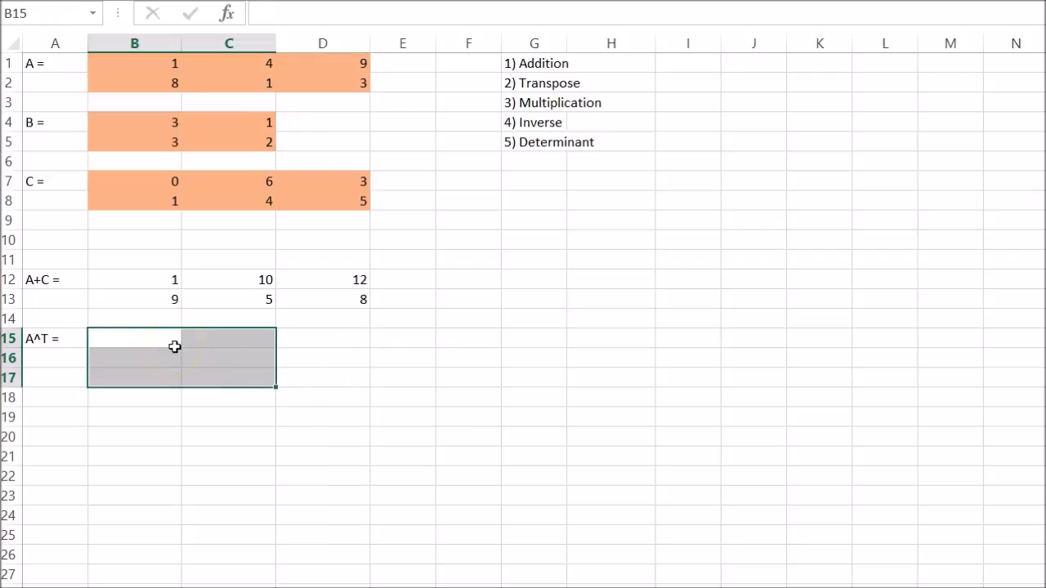
{"action": "type", "text": "=tra"}
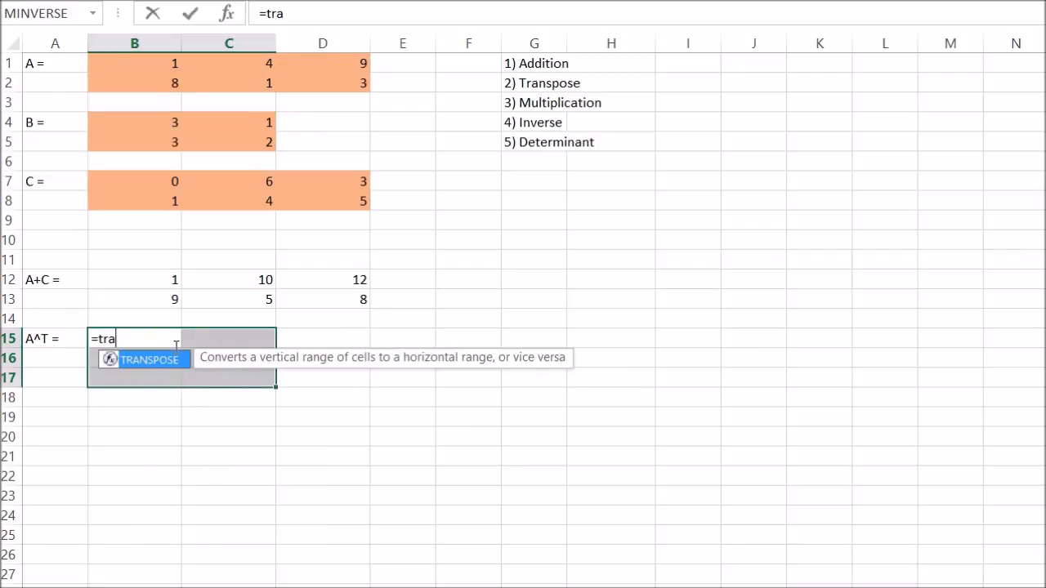
{"action": "type", "text": "nspose"}
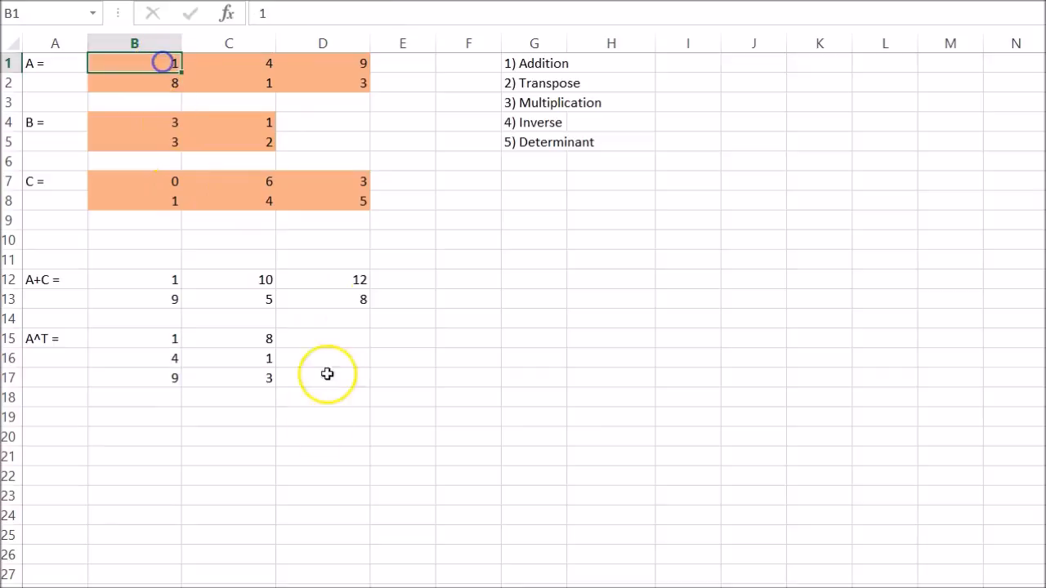
{"action": "mouse_move", "coordinate": [112, 337]}
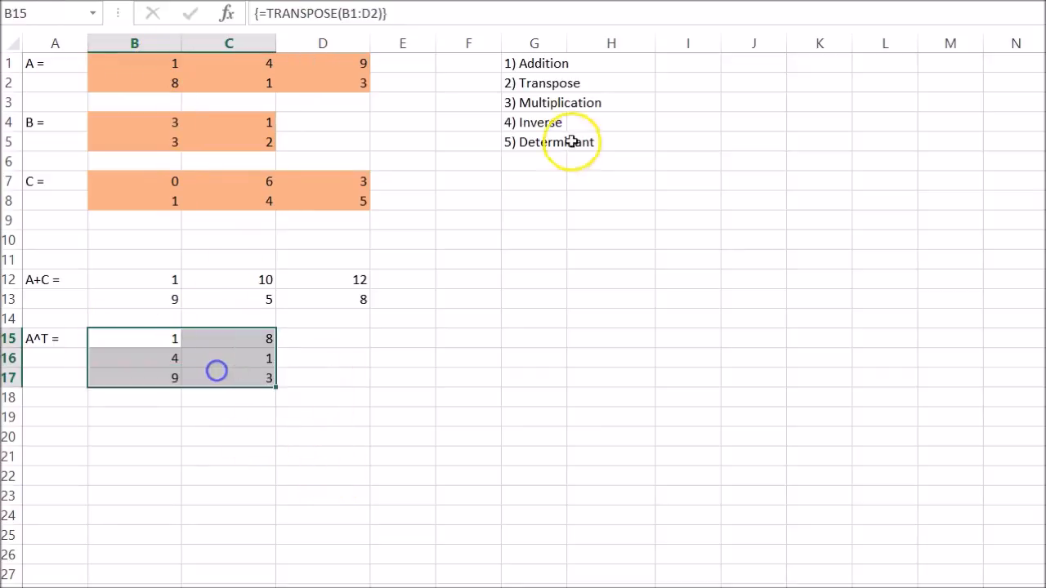
{"action": "mouse_move", "coordinate": [140, 88]}
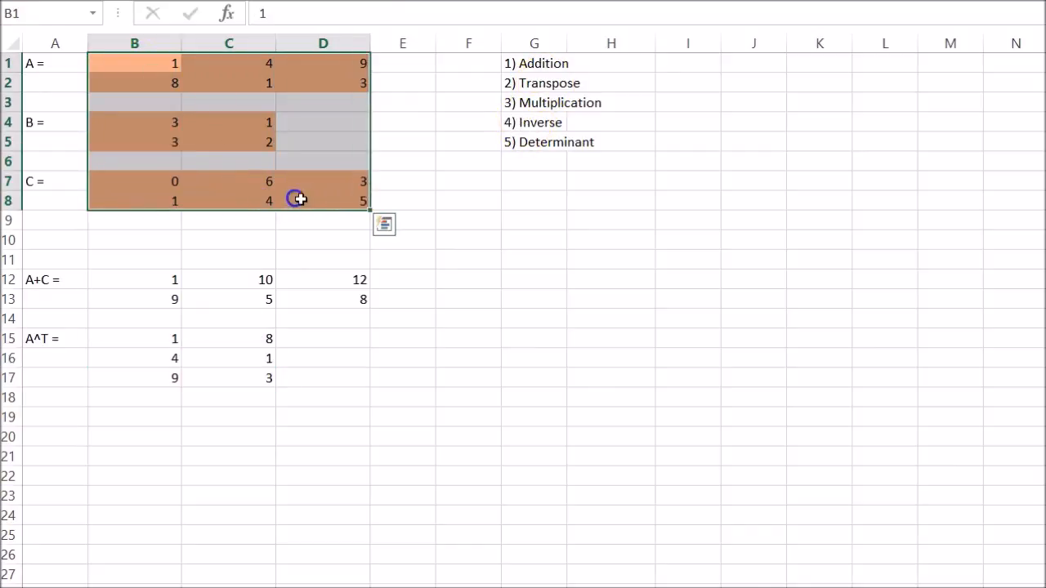
{"action": "left_click", "coordinate": [402, 161]}
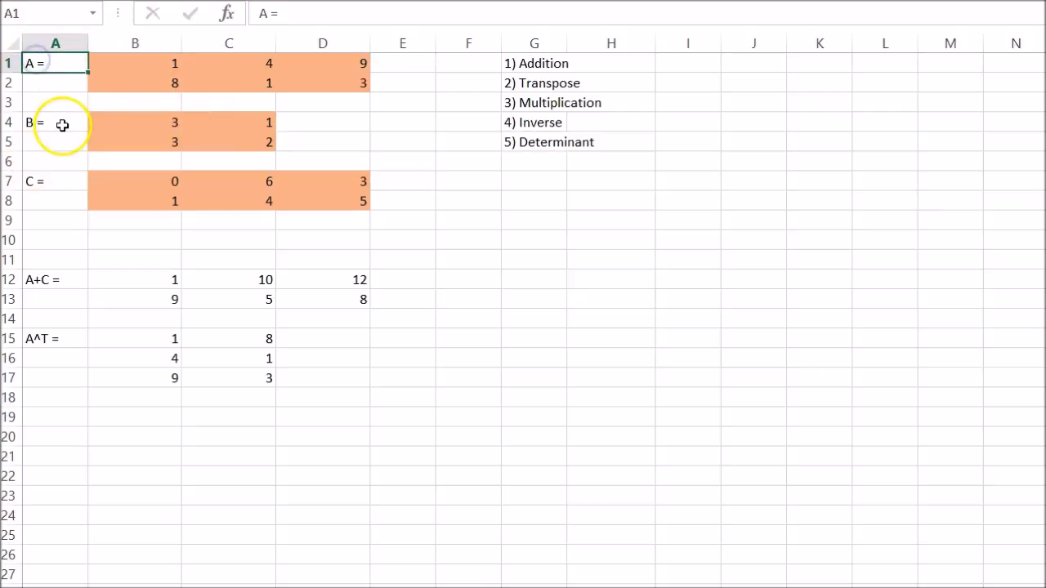
{"action": "left_click", "coordinate": [137, 62]}
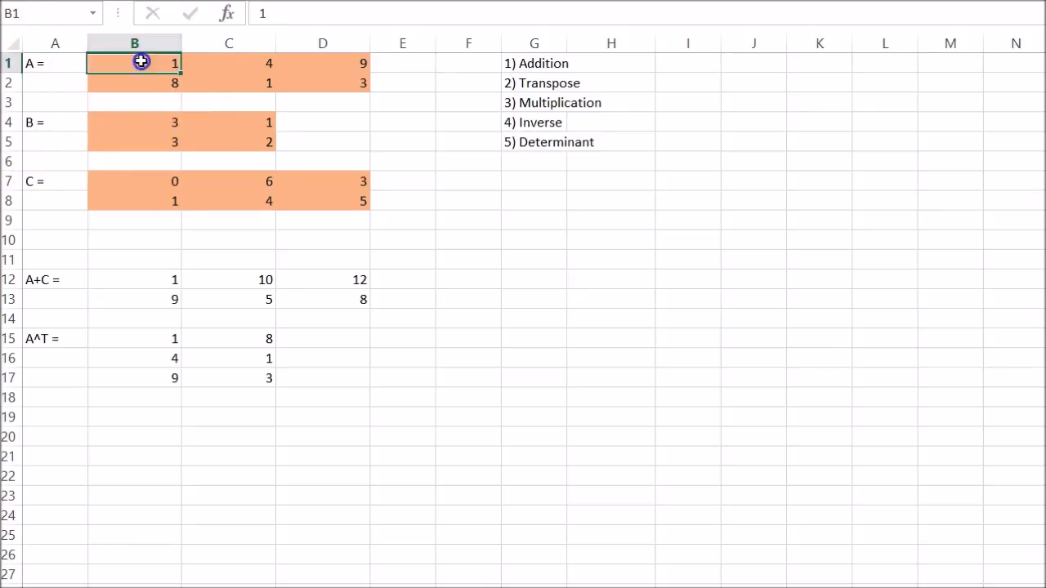
{"action": "left_click_drag", "start_coordinate": [134, 62], "coordinate": [229, 62]}
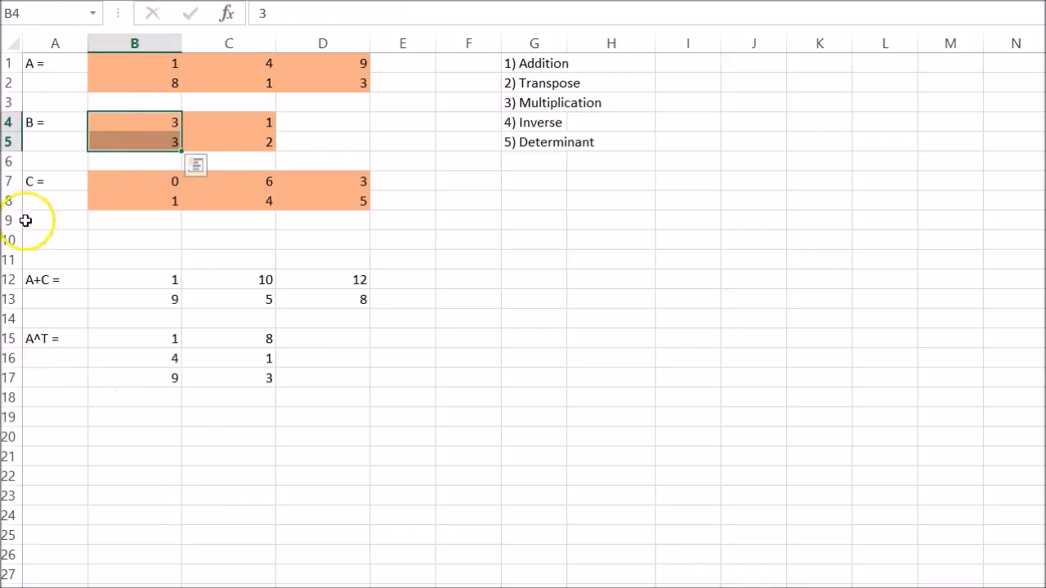
Label cell A19 with 'A^T * B ='.
{"action": "left_click", "coordinate": [49, 419]}
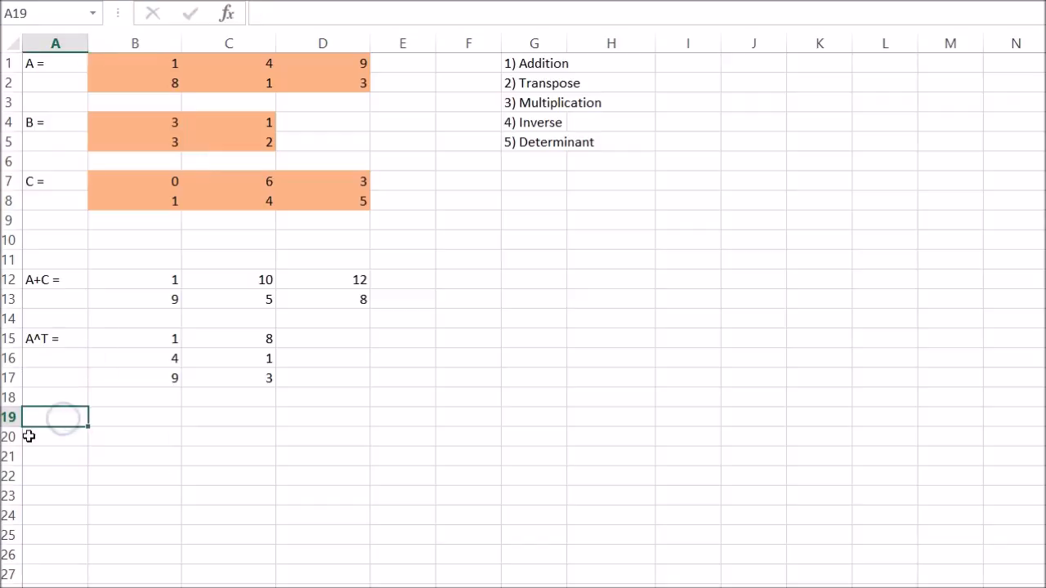
{"action": "type", "text": "A"}
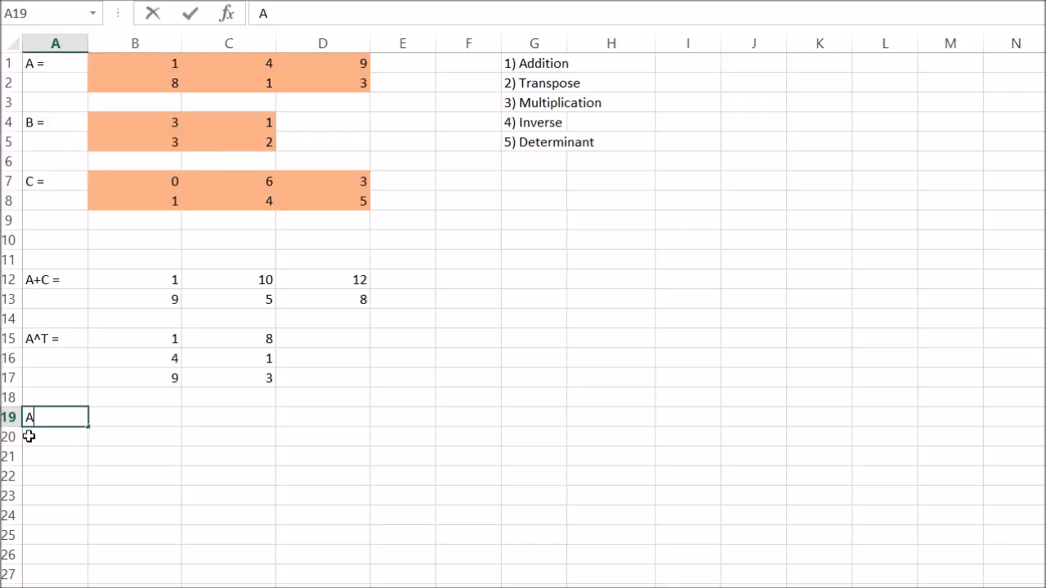
{"action": "type", "text": "^T"}
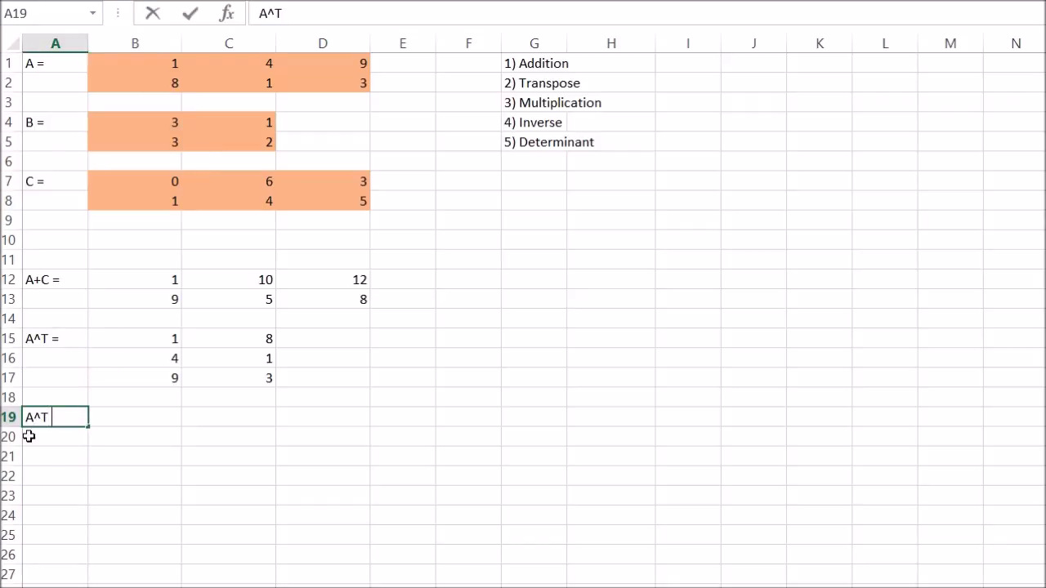
{"action": "type", "text": "* B"}
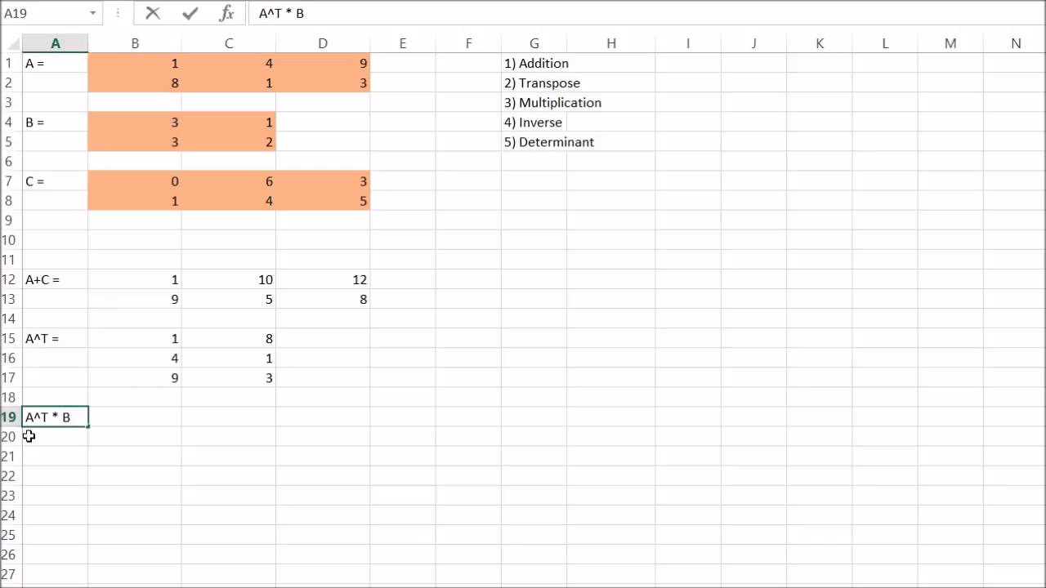
{"action": "type", "text": "="}
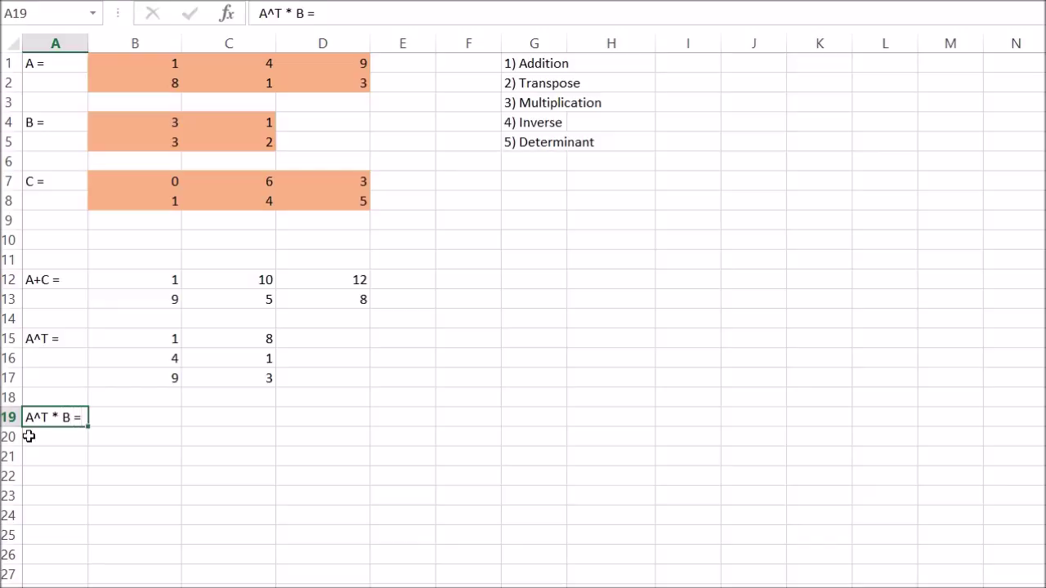
Enter =MMULT(B15:C17,B4:C5) as an array in B19:C21 giving 27, 17 / 15, 6 / 36, 15.
{"action": "left_click", "coordinate": [134, 418]}
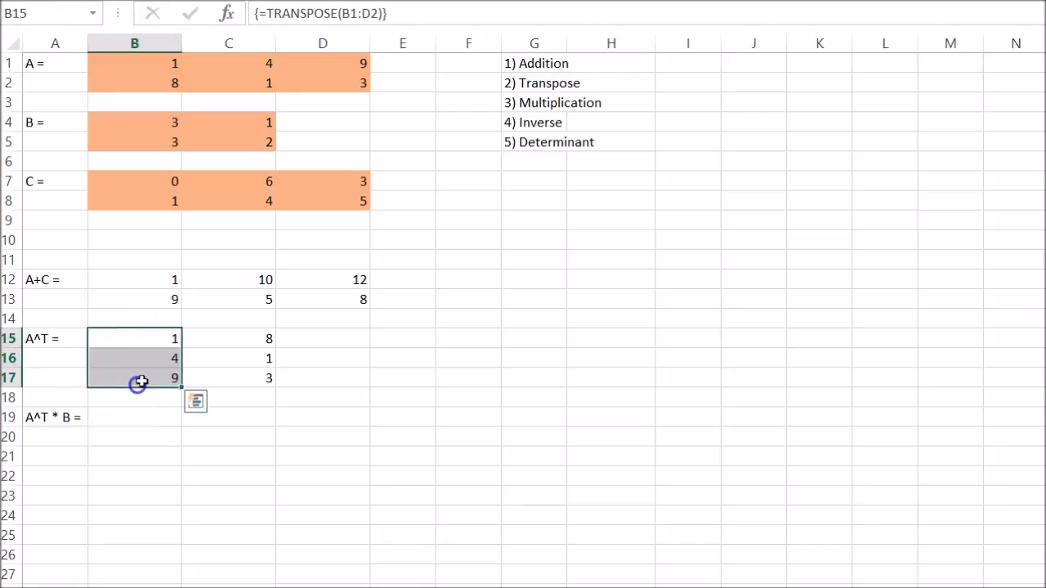
{"action": "mouse_move", "coordinate": [167, 421]}
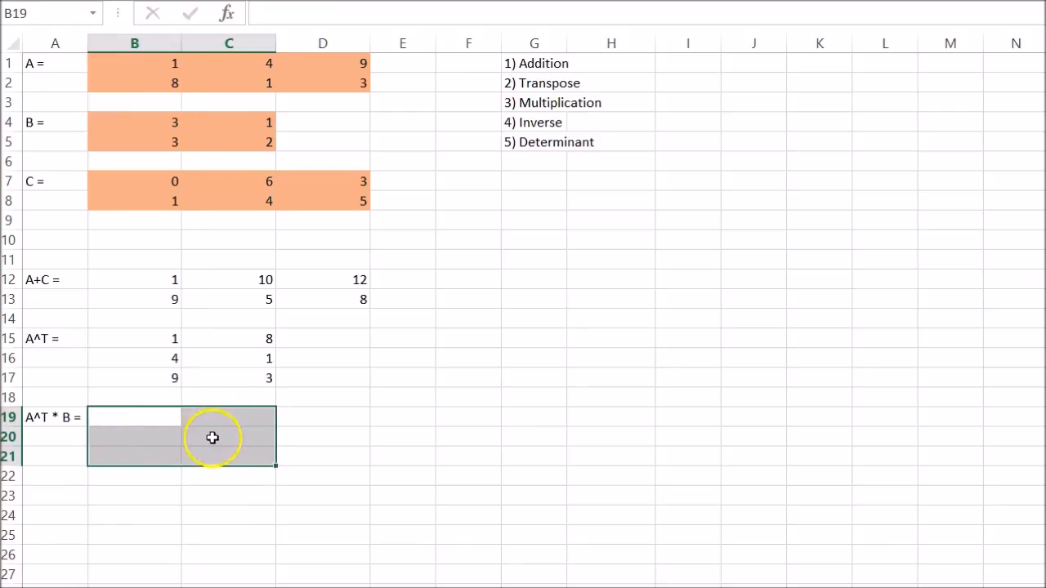
{"action": "type", "text": "=m"}
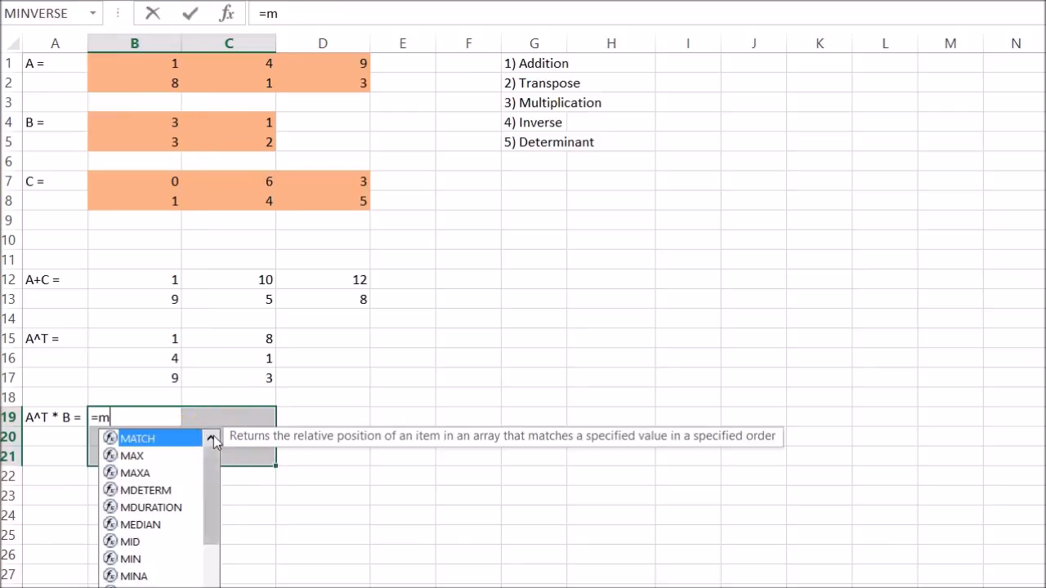
{"action": "type", "text": "mult"}
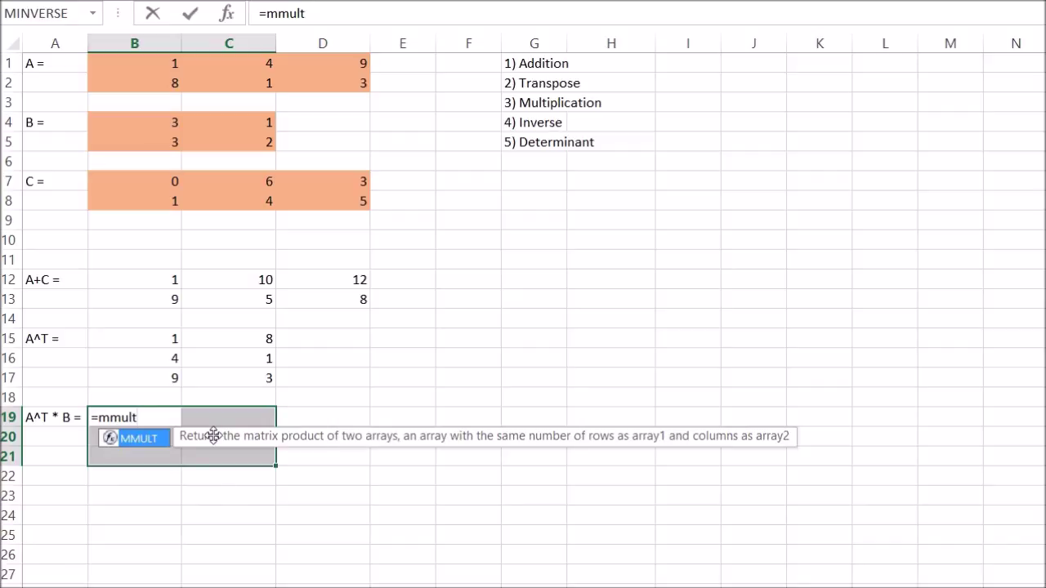
{"action": "type", "text": "(B15:C17,B4:C5"}
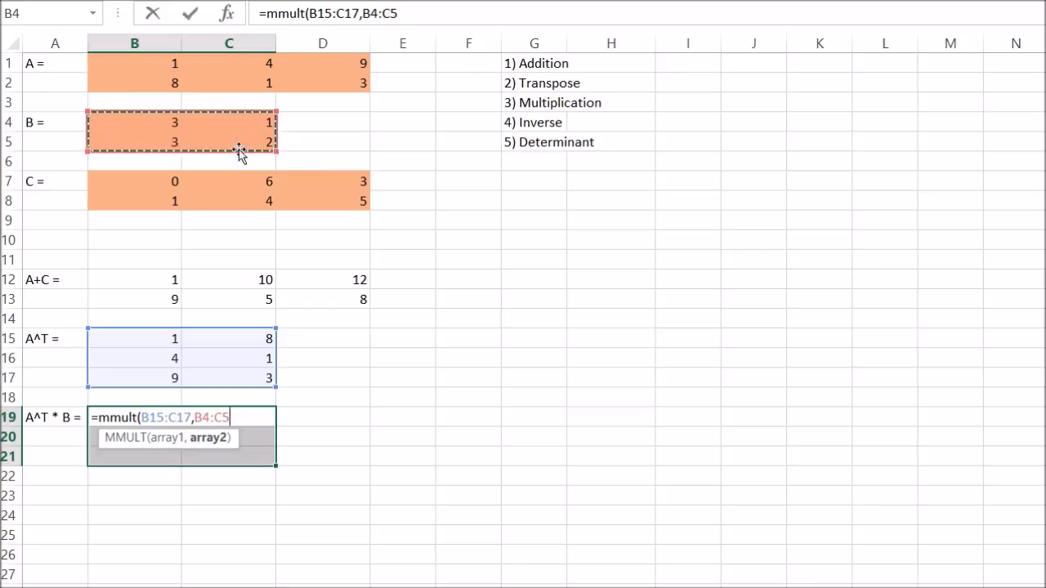
{"action": "key", "text": "Ctrl+Shift+Enter"}
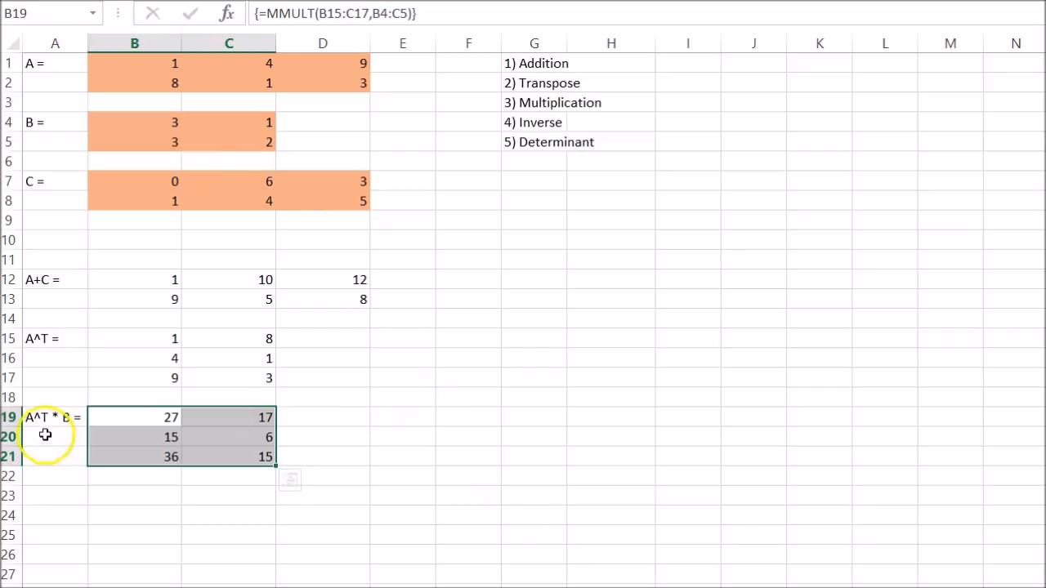
Label cell E19 with 'A^T*B*A=' and move to F19 for its result.
{"action": "left_click", "coordinate": [46, 417]}
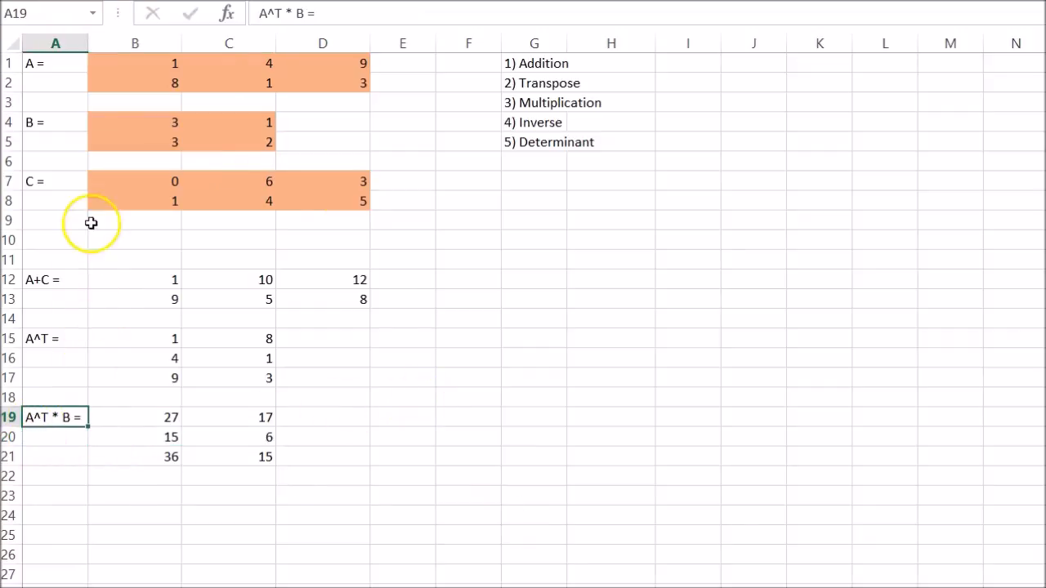
{"action": "mouse_move", "coordinate": [56, 317]}
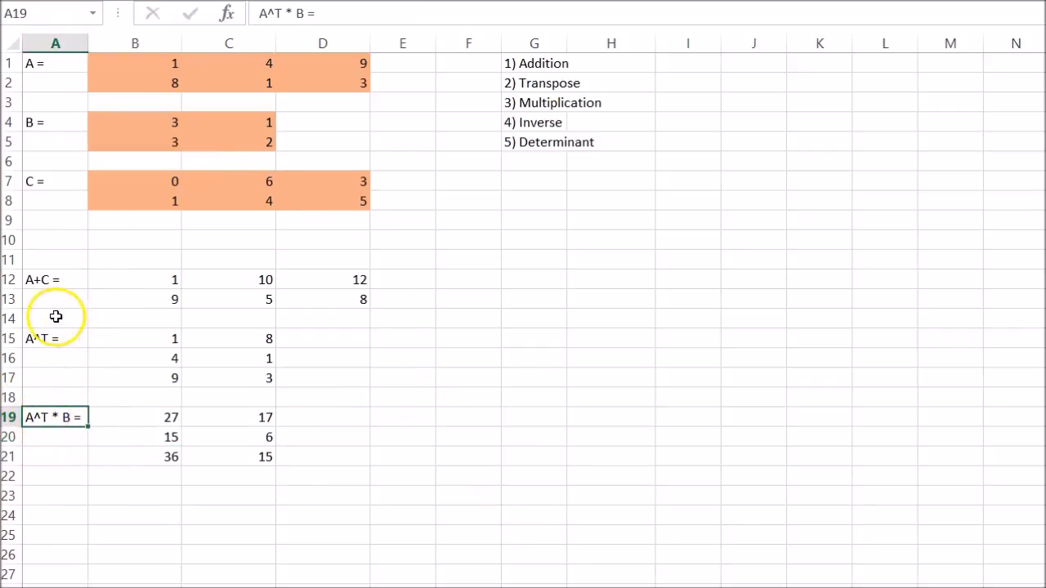
{"action": "mouse_move", "coordinate": [8, 299]}
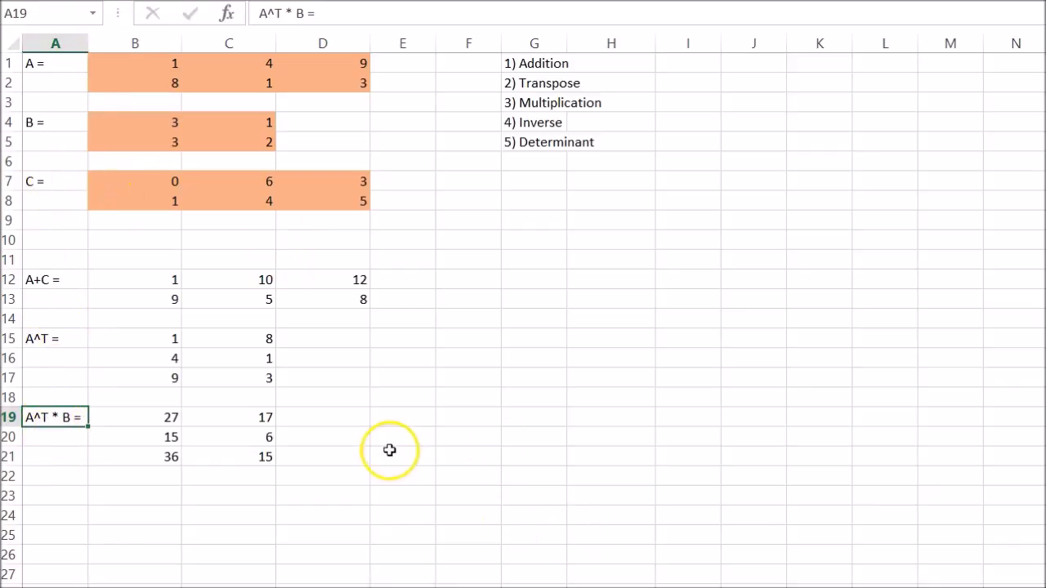
{"action": "left_click", "coordinate": [402, 416]}
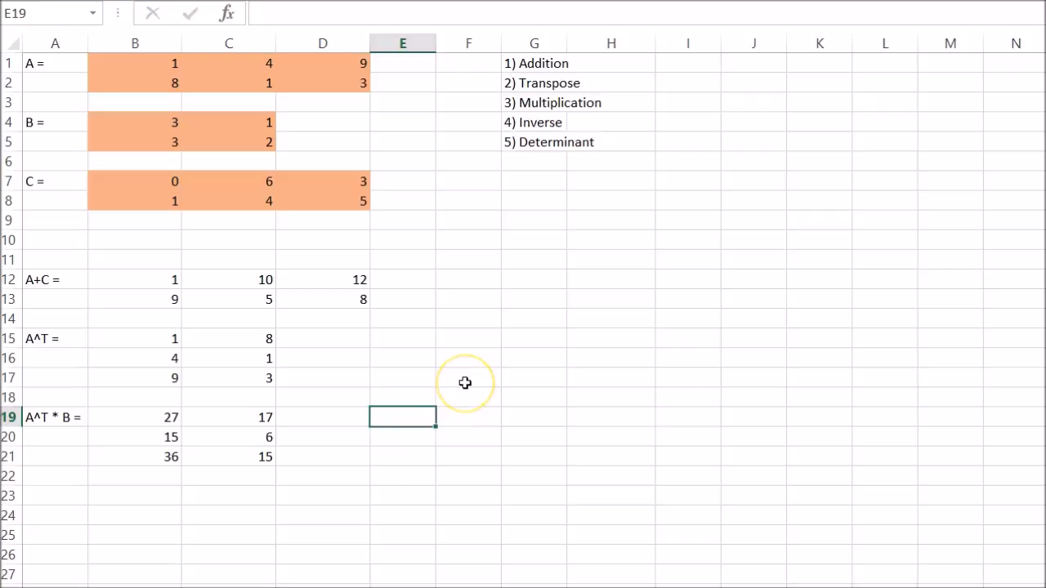
{"action": "type", "text": "A"}
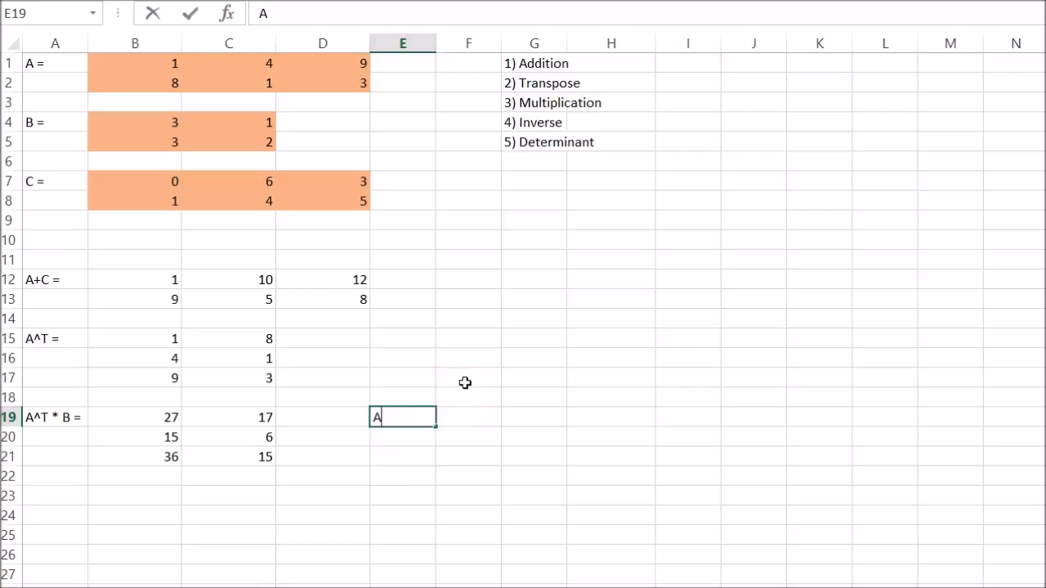
{"action": "type", "text": "*T"}
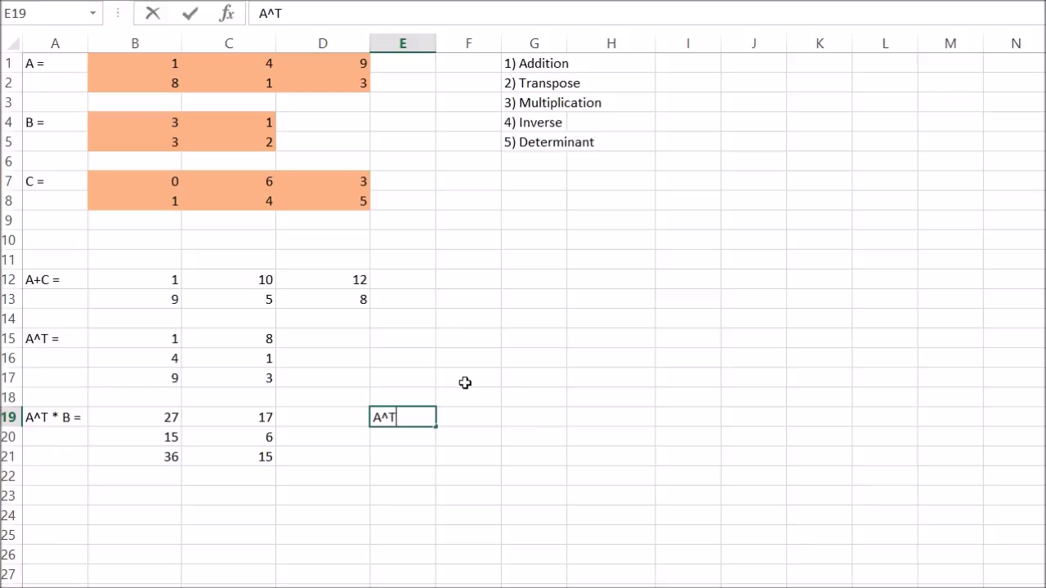
{"action": "type", "text": "*B"}
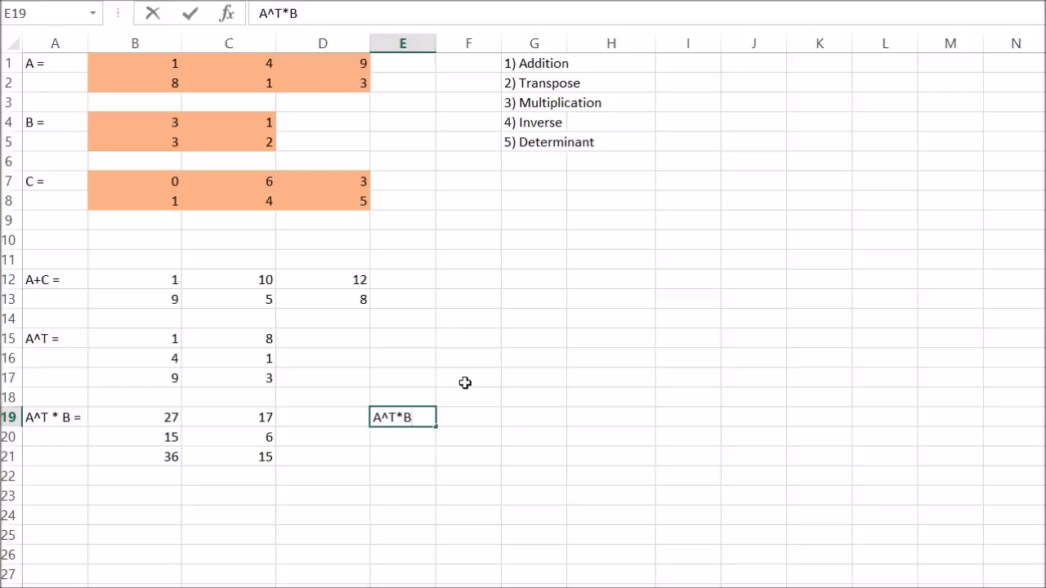
{"action": "type", "text": "*A"}
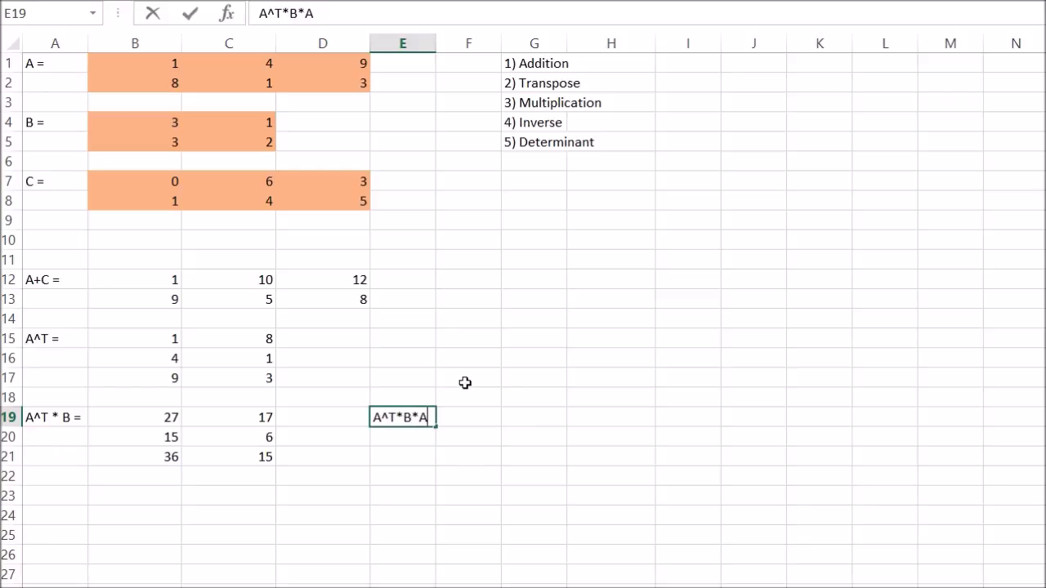
{"action": "type", "text": "="}
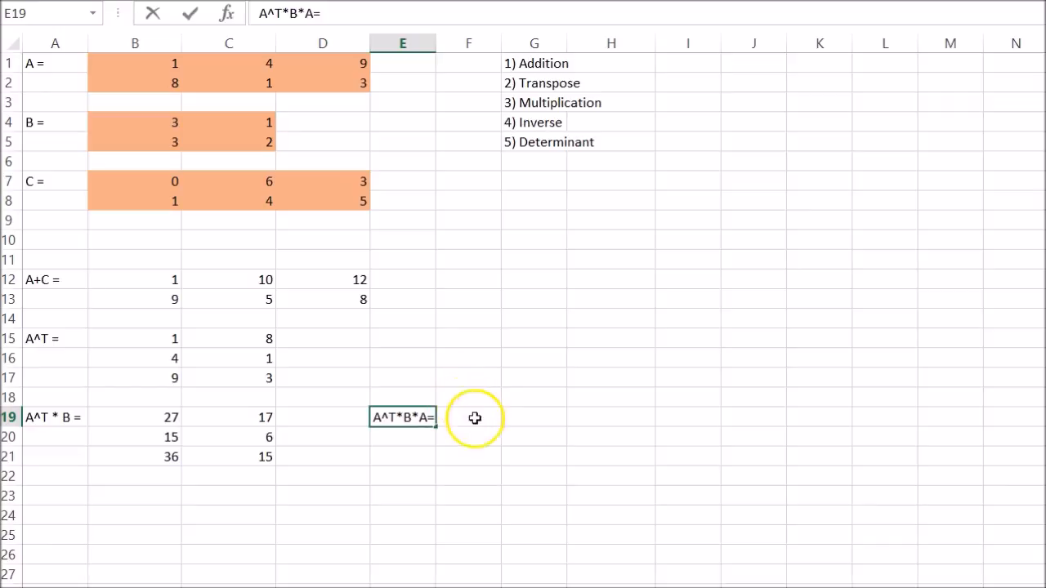
{"action": "left_click", "coordinate": [468, 419]}
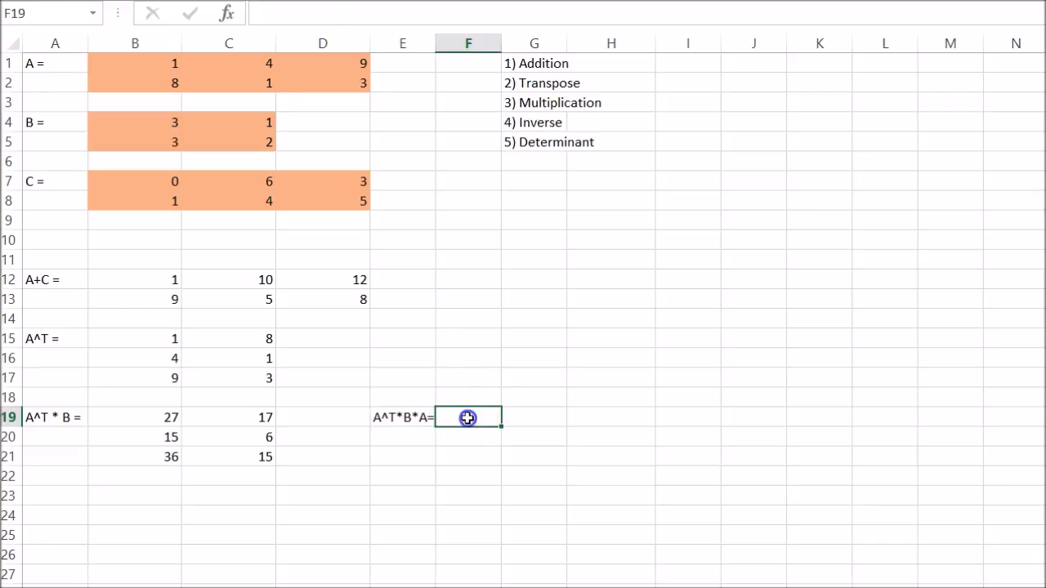
Enter =MMULT(B19:C21,B1:D2) over F19:H21 giving the 3×3 product from 163 to 369.
{"action": "left_click_drag", "start_coordinate": [467, 418], "coordinate": [612, 458]}
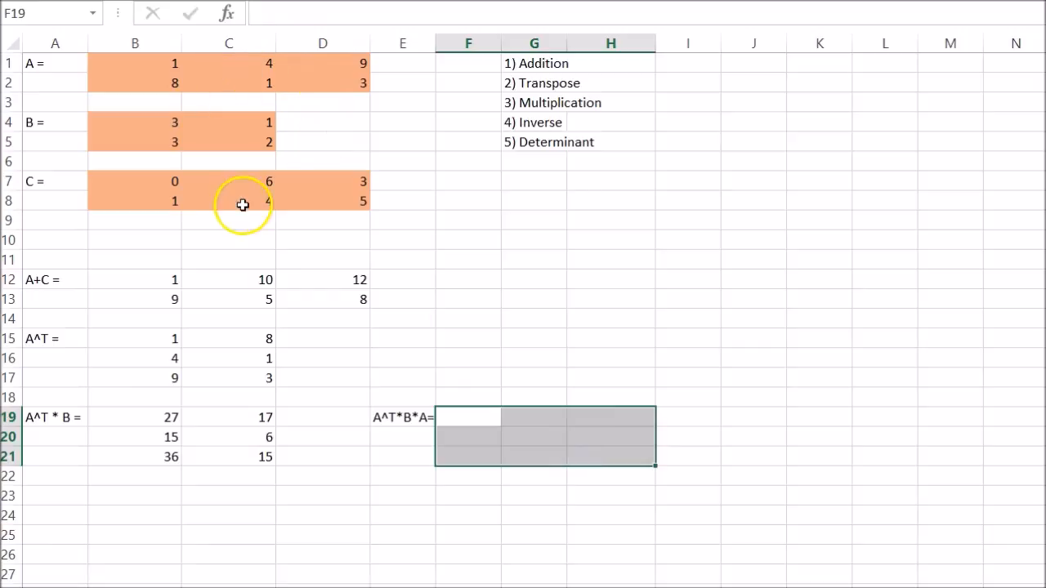
{"action": "mouse_move", "coordinate": [598, 350]}
{"action": "type", "text": "="}
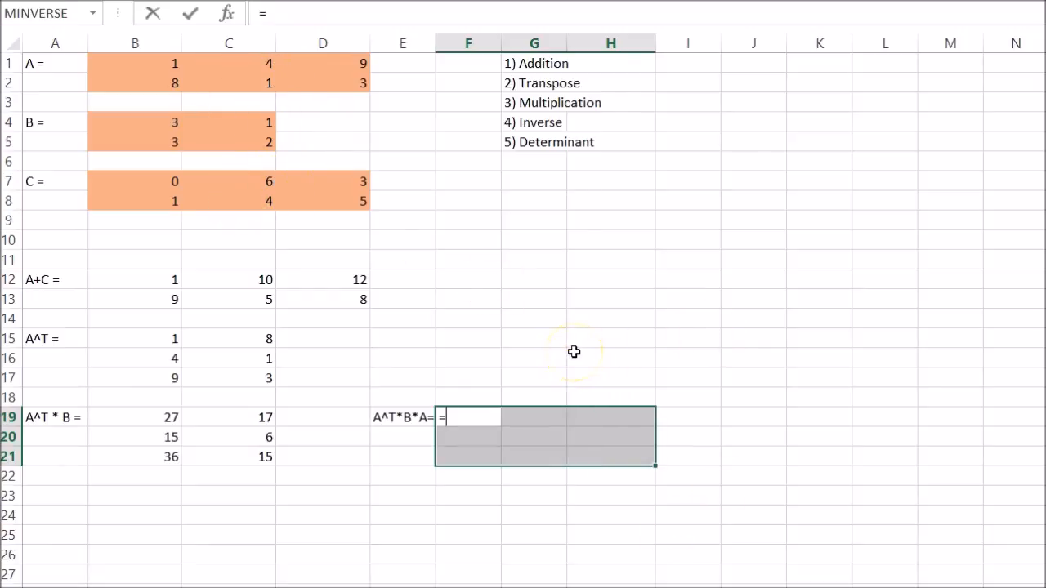
{"action": "type", "text": "mmult"}
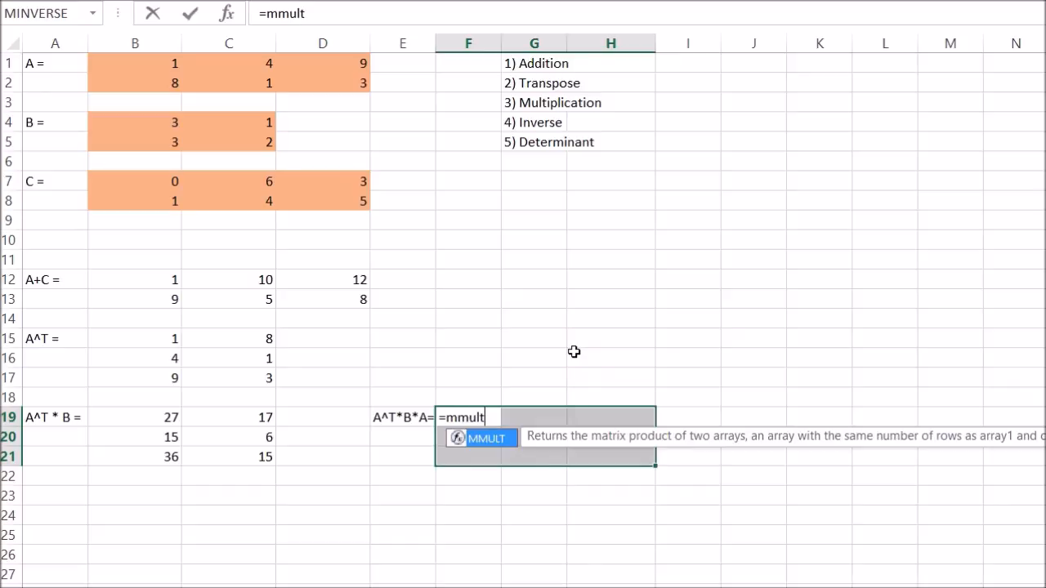
{"action": "type", "text": "(B19:C21,B1:D1"}
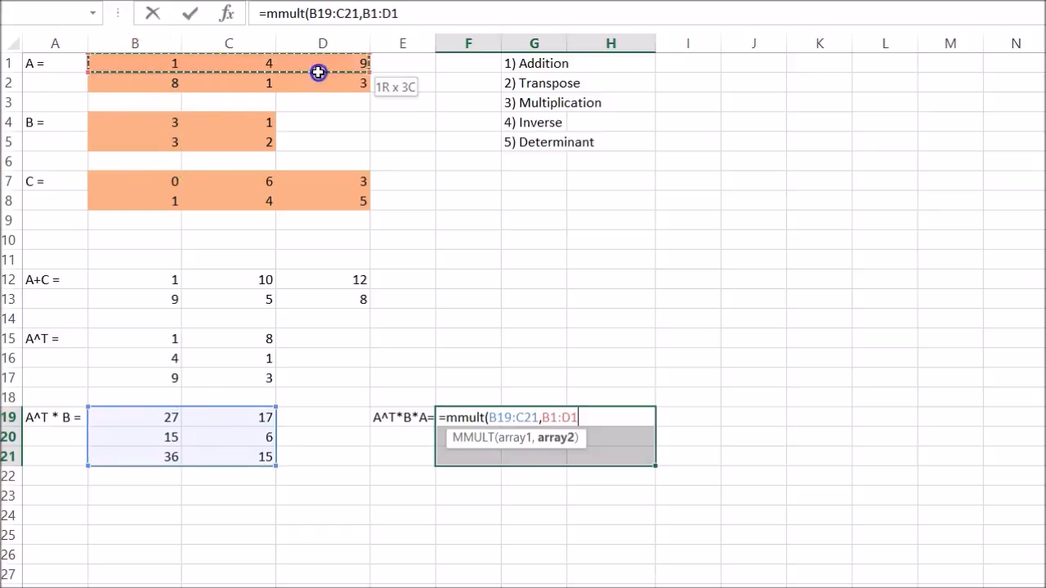
{"action": "left_click_drag", "start_coordinate": [317, 72], "coordinate": [330, 89]}
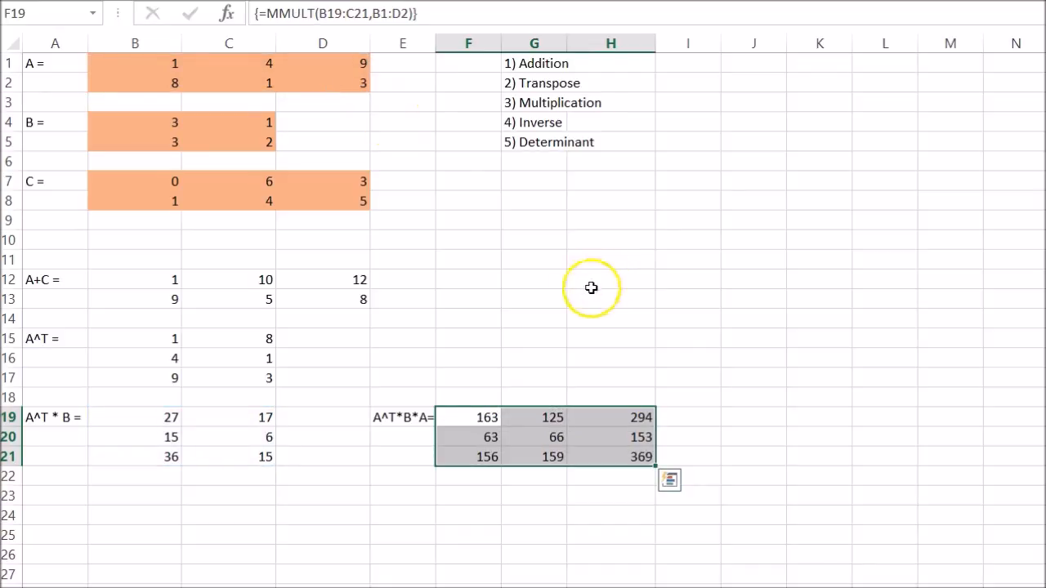
{"action": "mouse_move", "coordinate": [125, 507]}
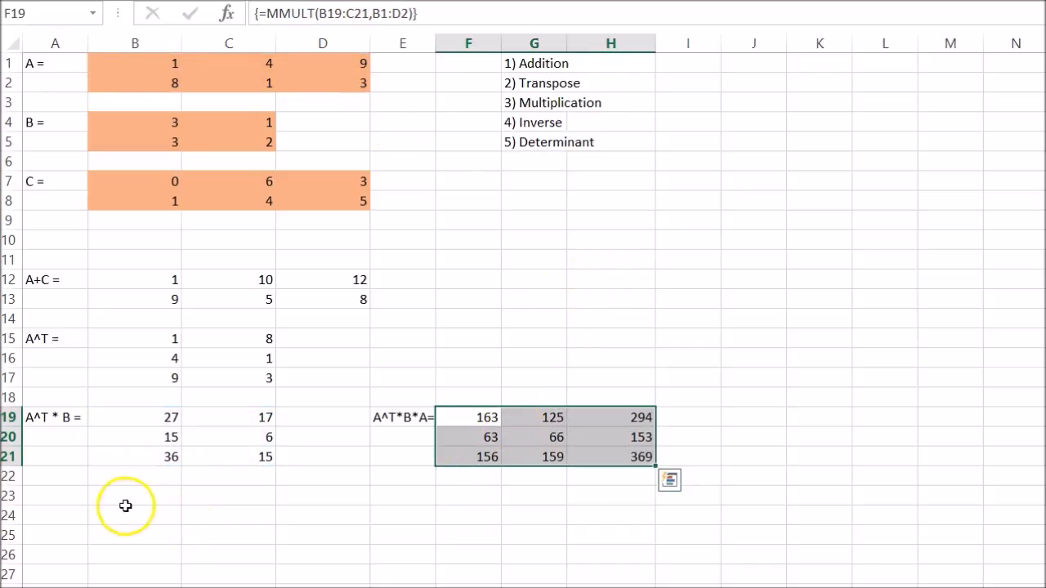
Label cell A23 with 'inverse ='.
{"action": "left_click", "coordinate": [52, 496]}
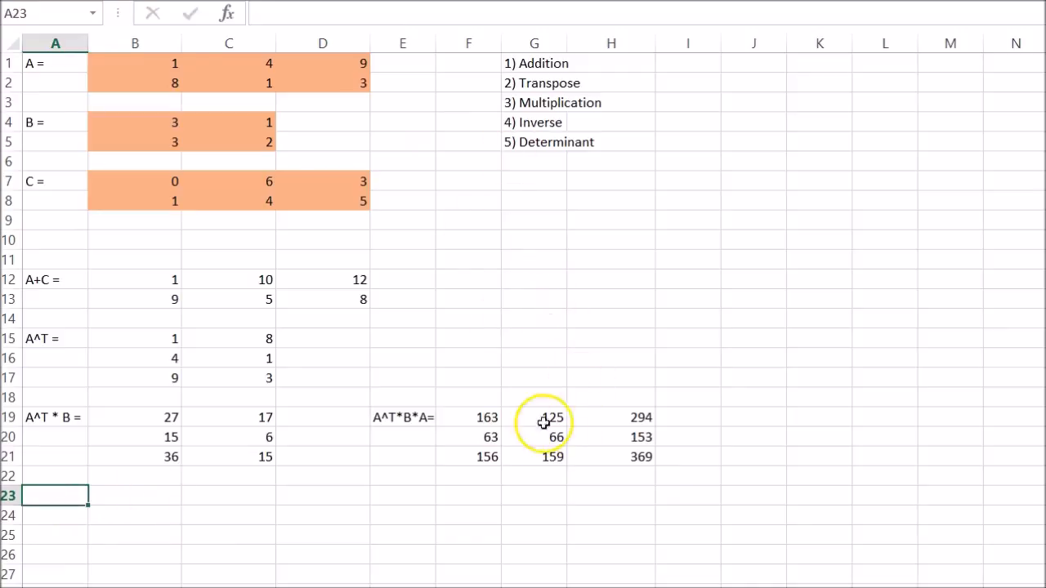
{"action": "type", "text": "i"}
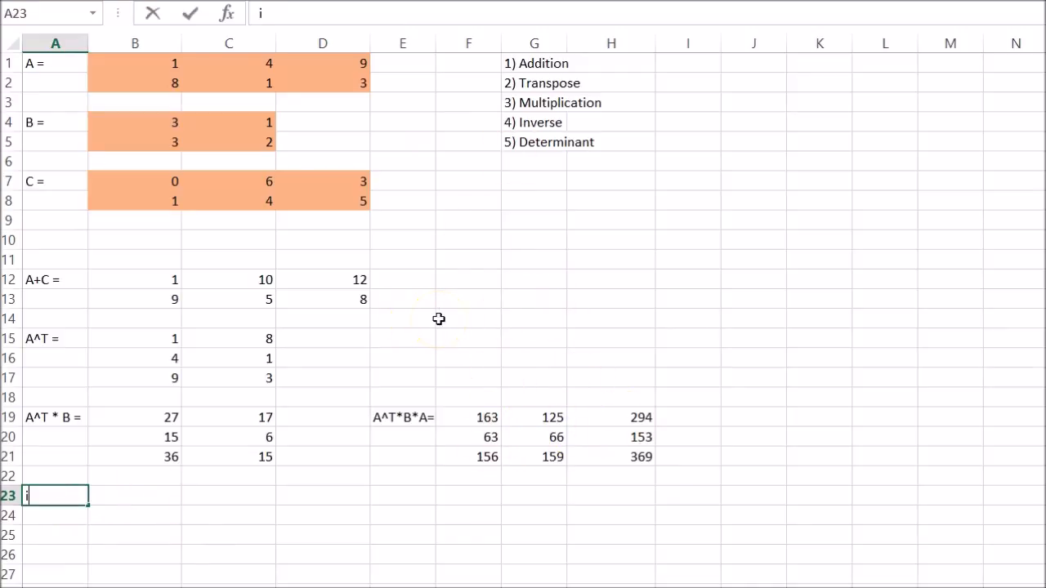
{"action": "type", "text": "nvere"}
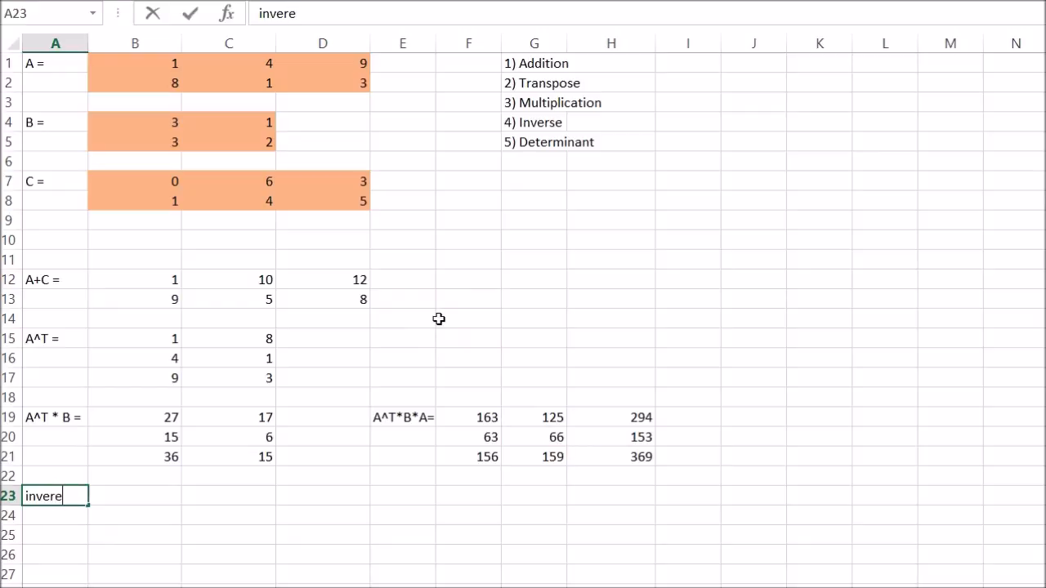
{"action": "type", "text": "rs"}
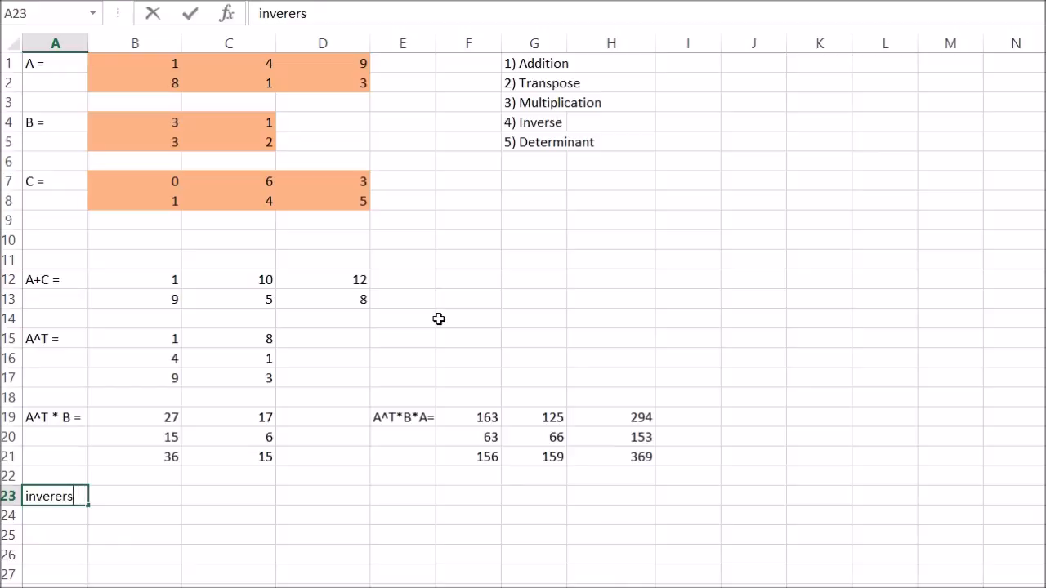
{"action": "type", "text": "inverse ="}
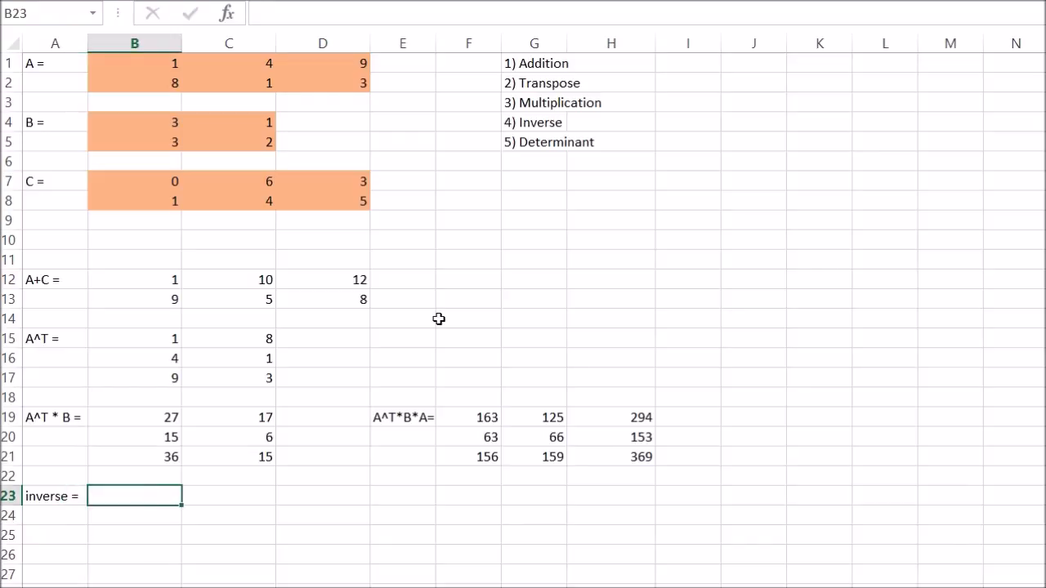
Enter =MINVERSE(F19:H21) as an array in B23:D25, the inverse of A^T*B*A.
{"action": "left_click_drag", "start_coordinate": [135, 497], "coordinate": [229, 535]}
{"action": "type", "text": "="}
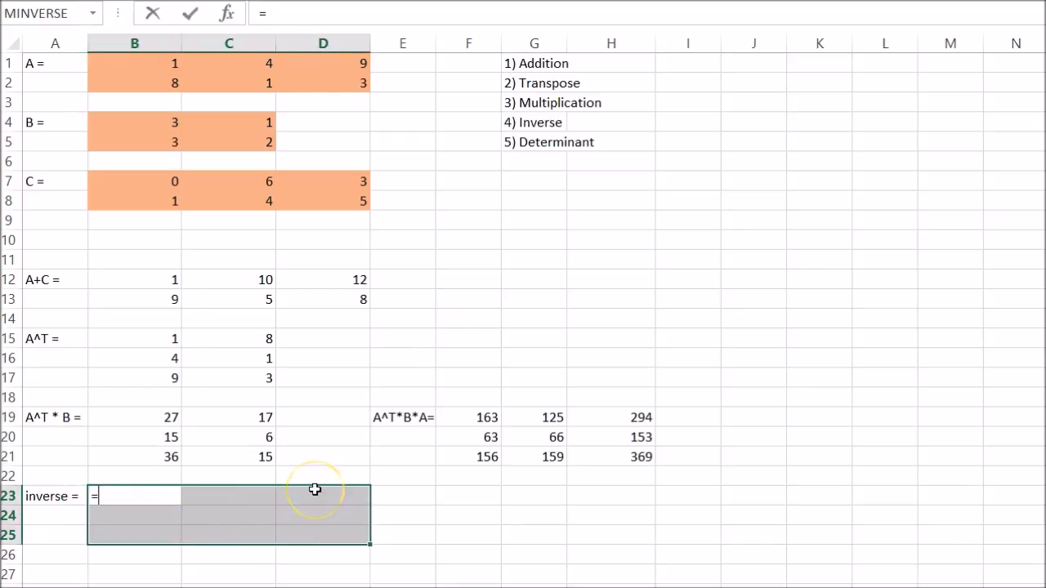
{"action": "type", "text": "m"}
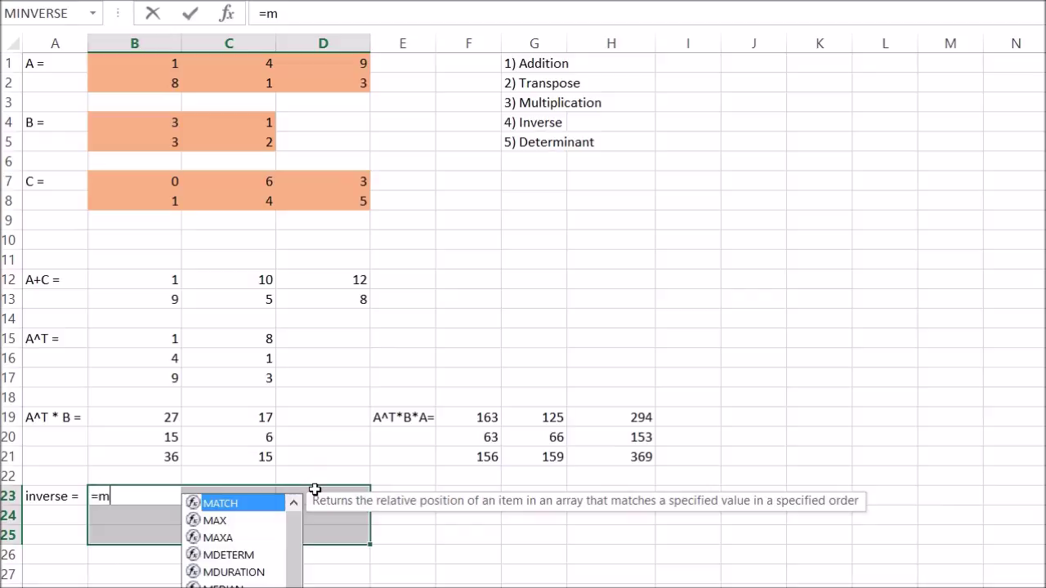
{"action": "type", "text": "invere"}
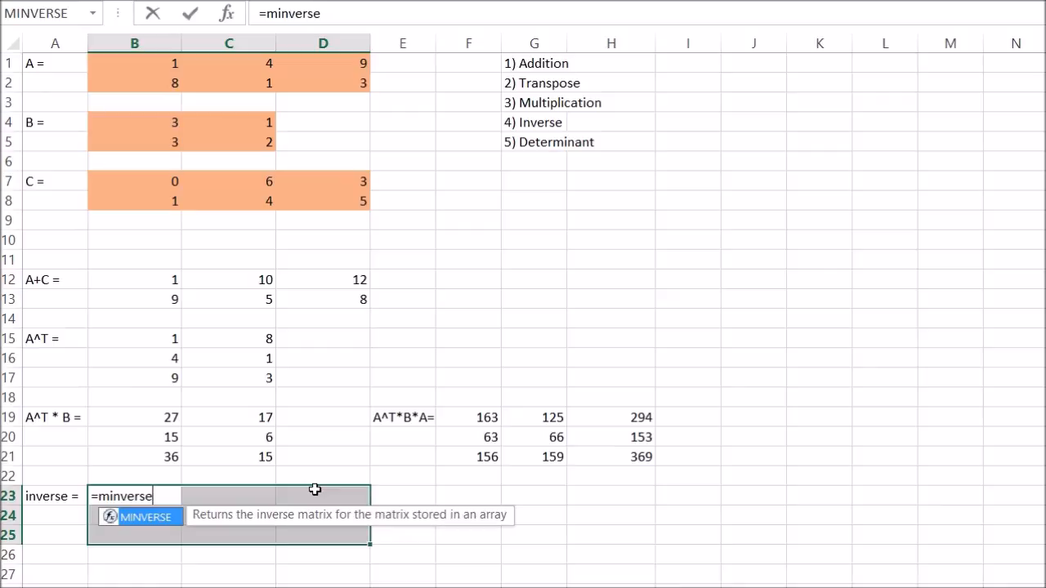
{"action": "type", "text": "("}
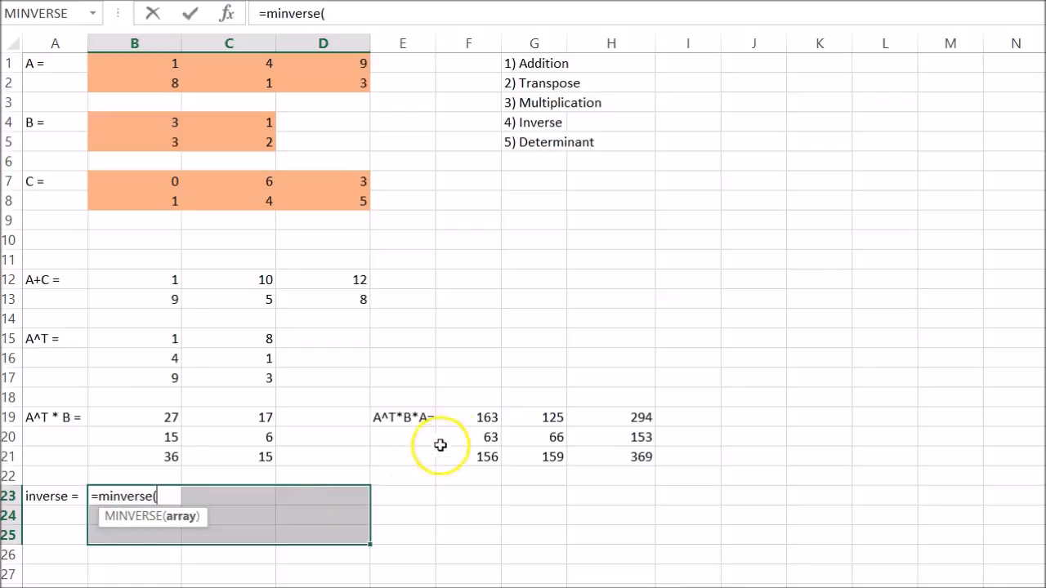
{"action": "left_click_drag", "start_coordinate": [468, 418], "coordinate": [640, 458]}
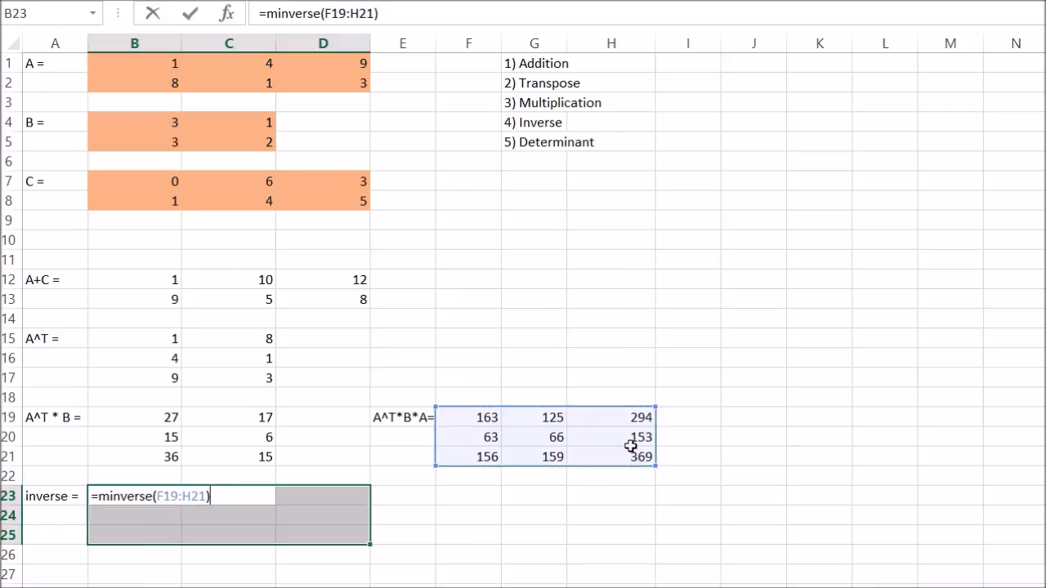
{"action": "key", "text": "Ctrl+Shift+Enter"}
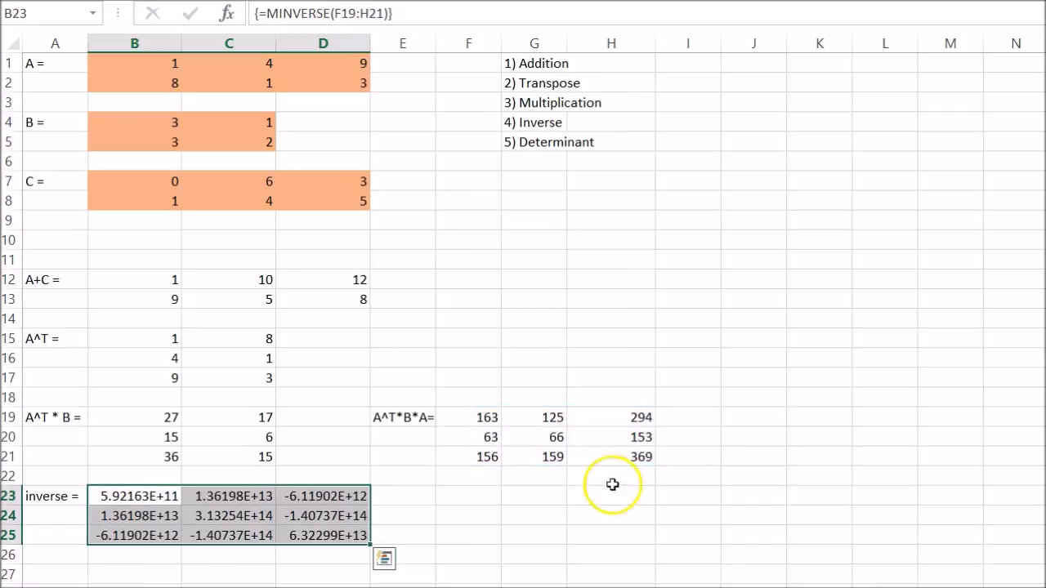
{"action": "mouse_move", "coordinate": [517, 507]}
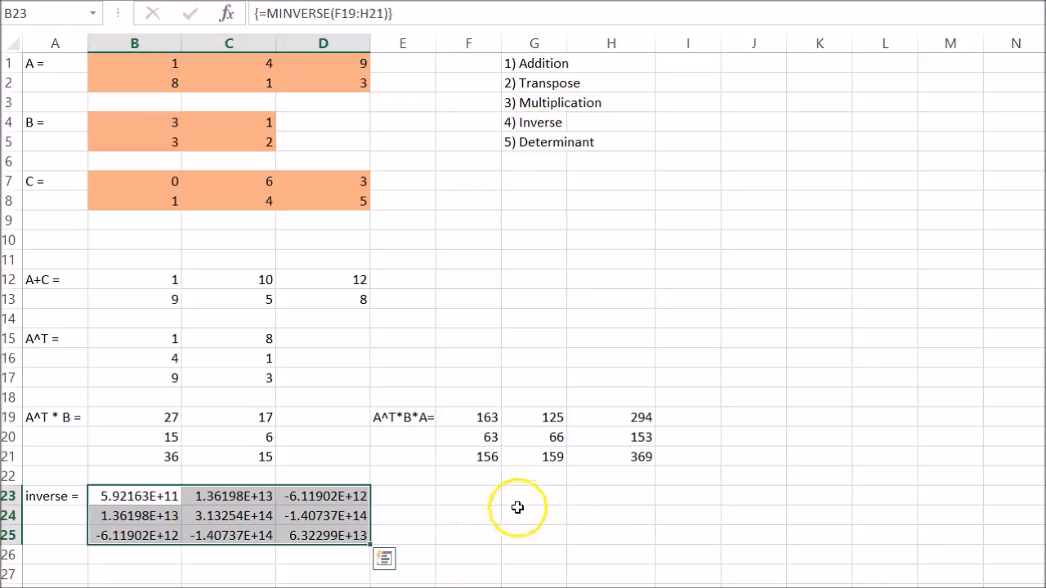
Label cell F23 with 'determinant ='.
{"action": "left_click", "coordinate": [467, 497]}
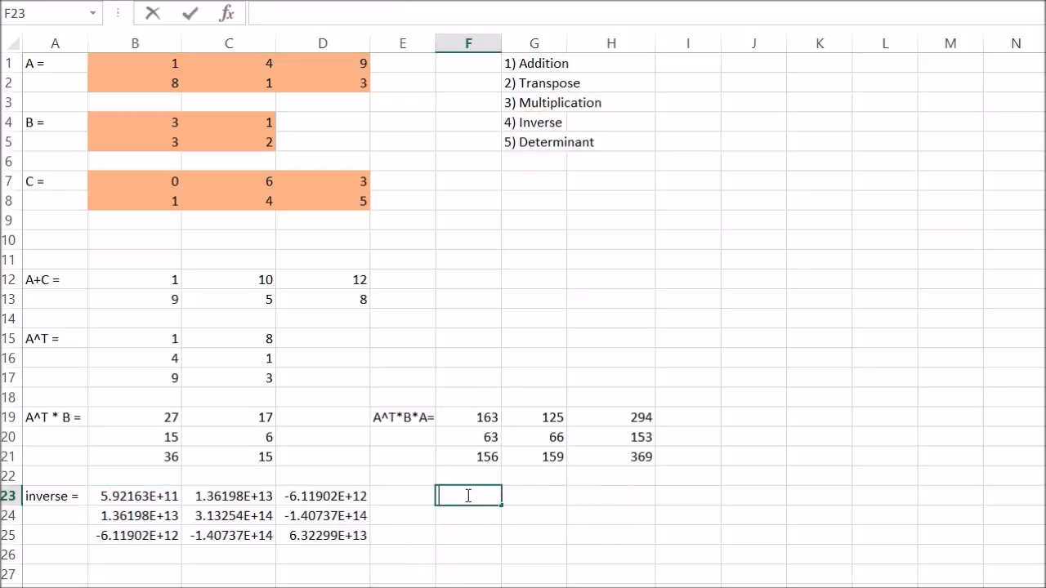
{"action": "type", "text": "determinant ="}
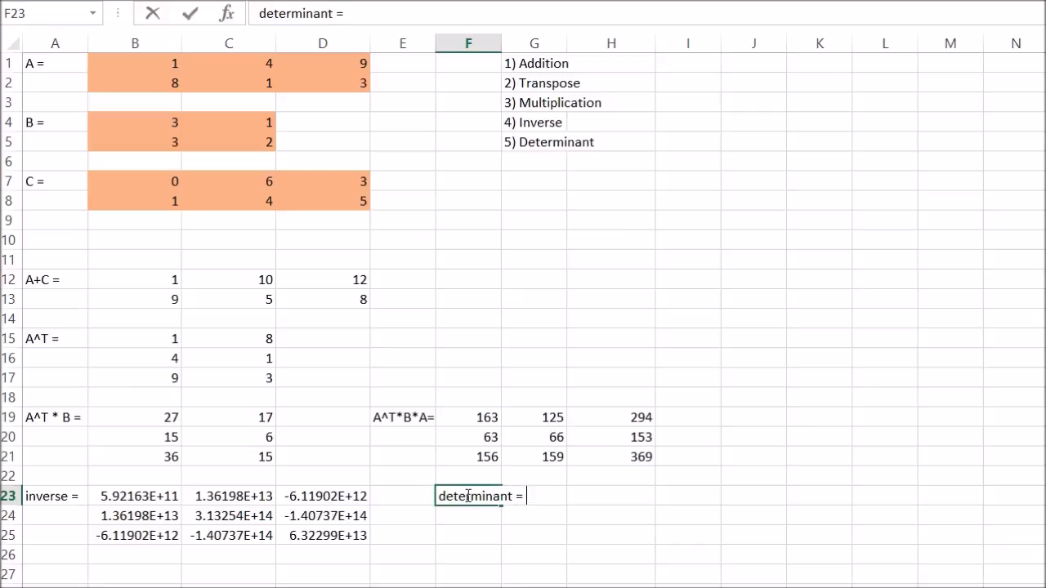
{"action": "left_click", "coordinate": [543, 497]}
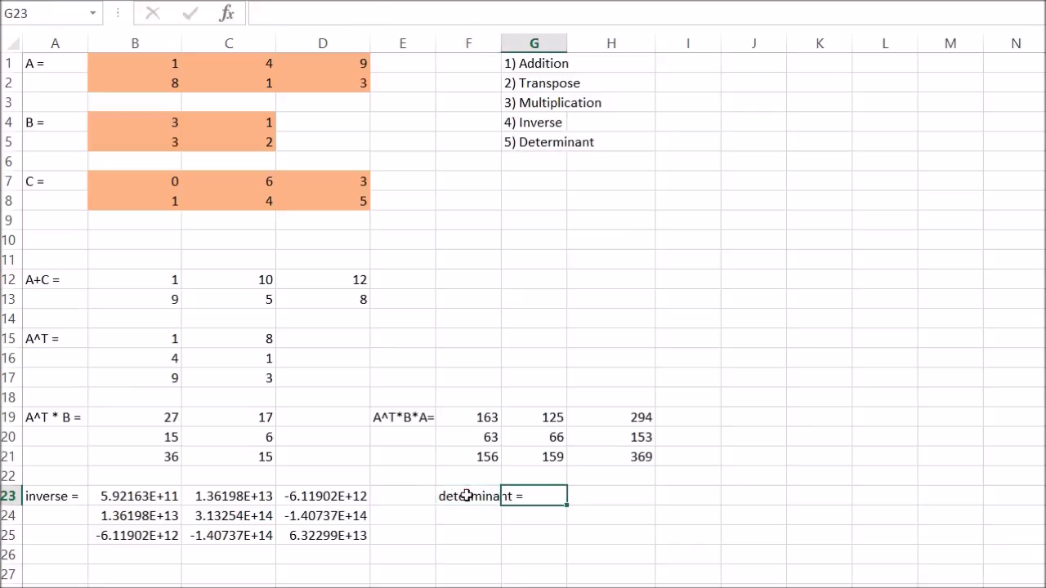
Compute =MDETERM(F19:H21) in H23, giving the determinant 4.55955E-11.
{"action": "left_click", "coordinate": [605, 496]}
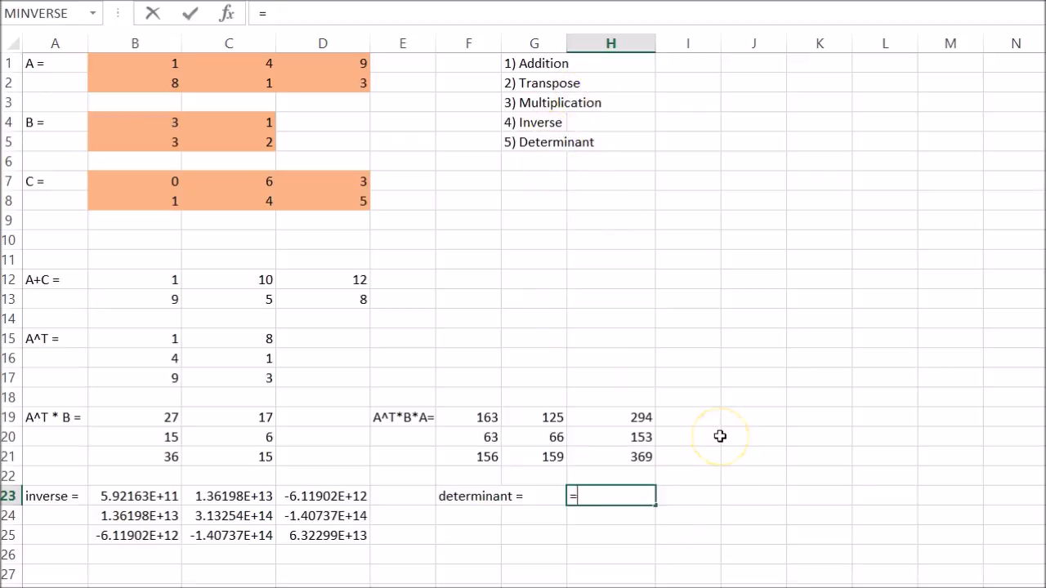
{"action": "type", "text": "=mdeter"}
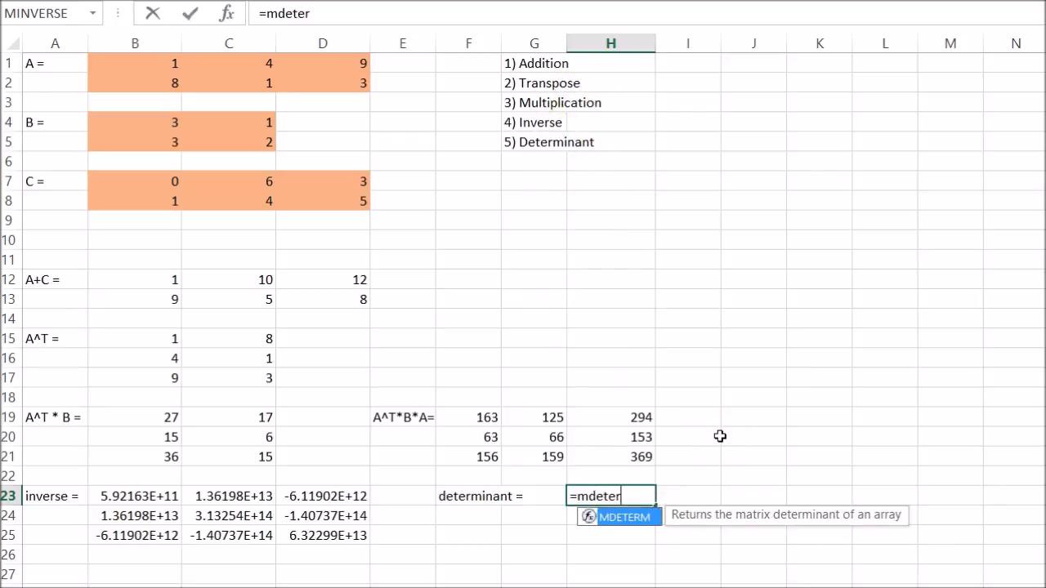
{"action": "type", "text": "m"}
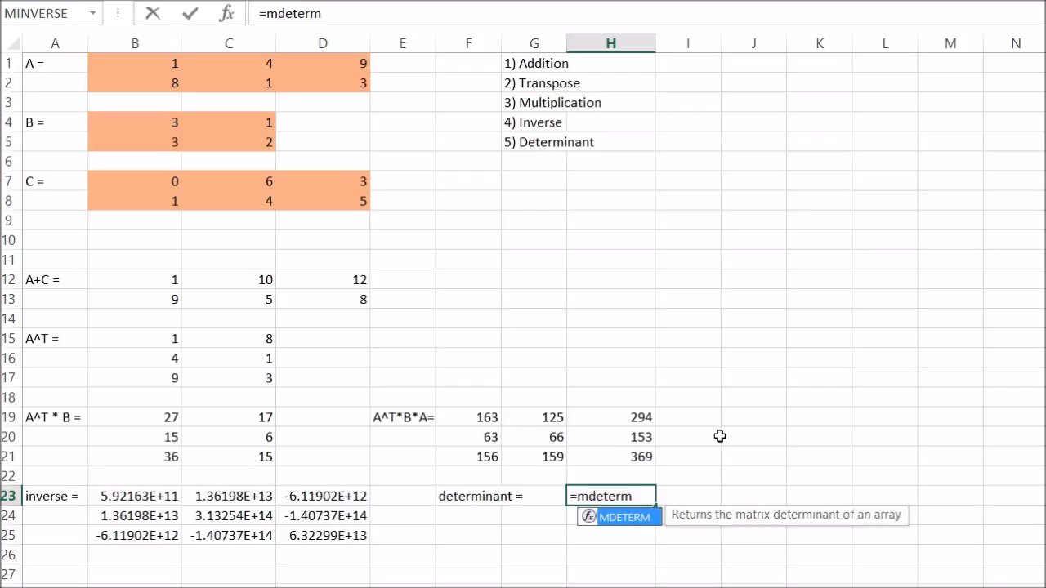
{"action": "type", "text": "("}
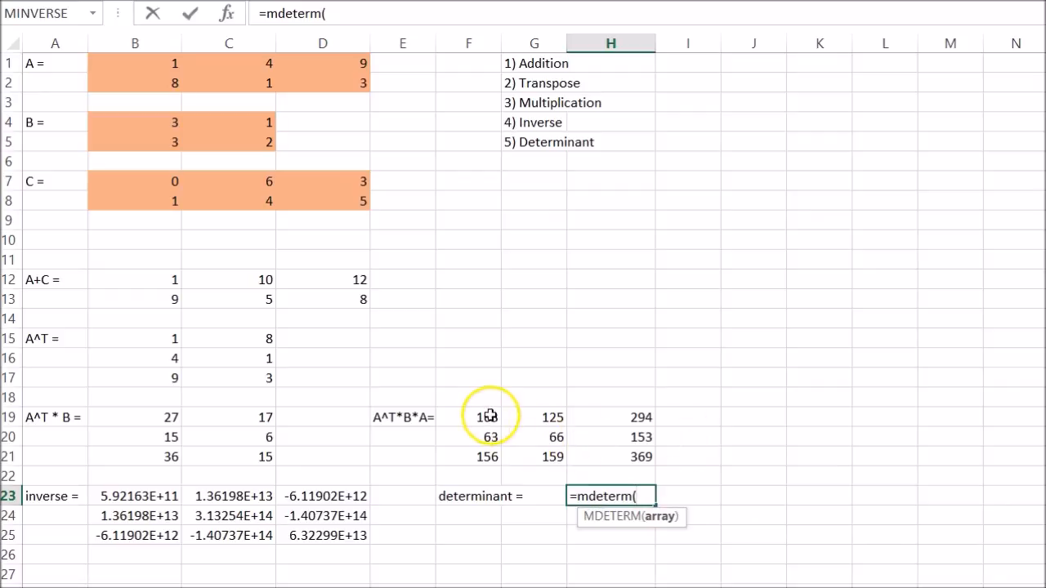
{"action": "left_click_drag", "start_coordinate": [468, 417], "coordinate": [641, 457]}
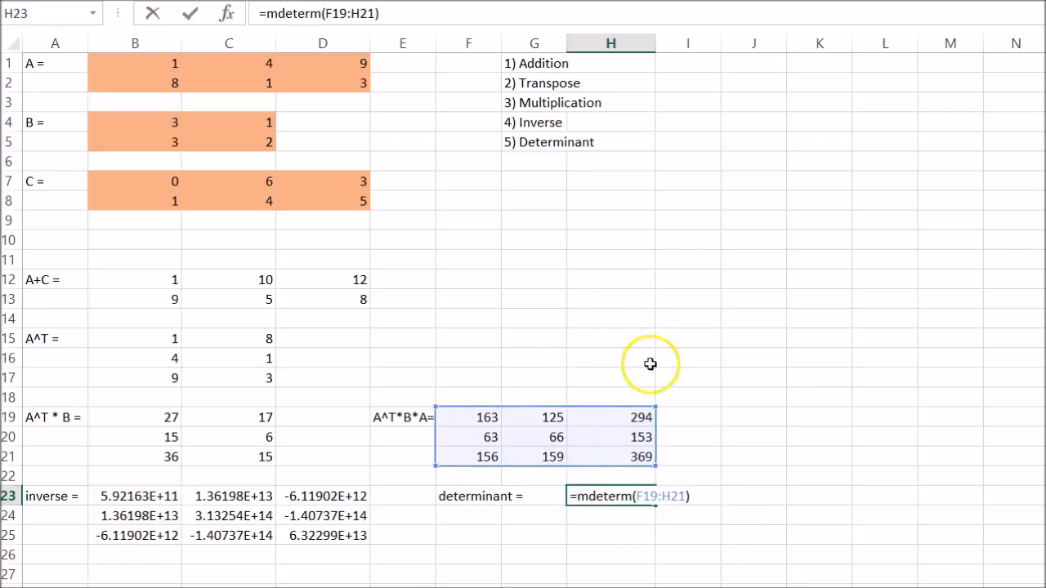
{"action": "key", "text": "Enter"}
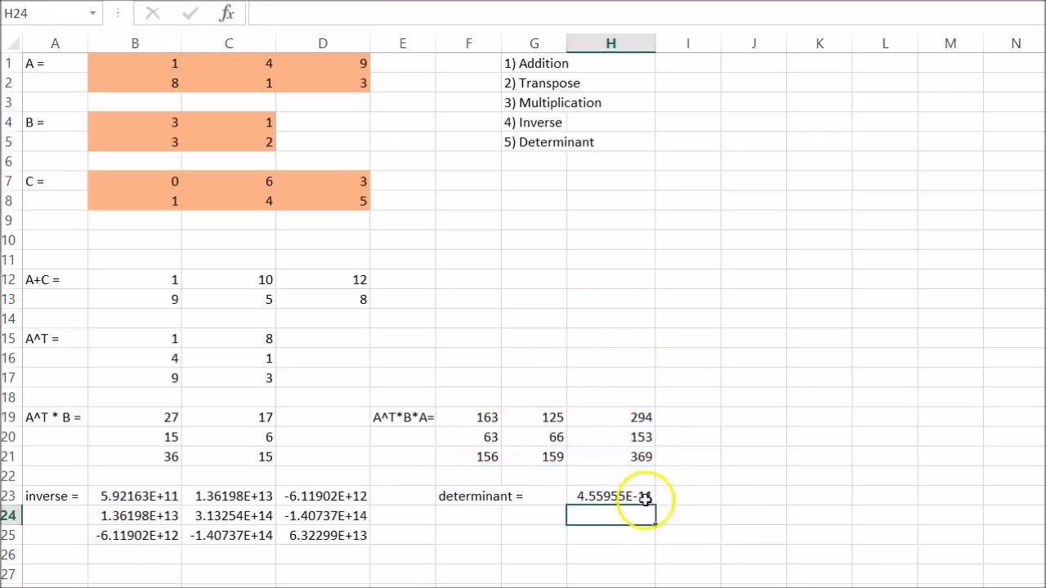
{"action": "mouse_move", "coordinate": [627, 481]}
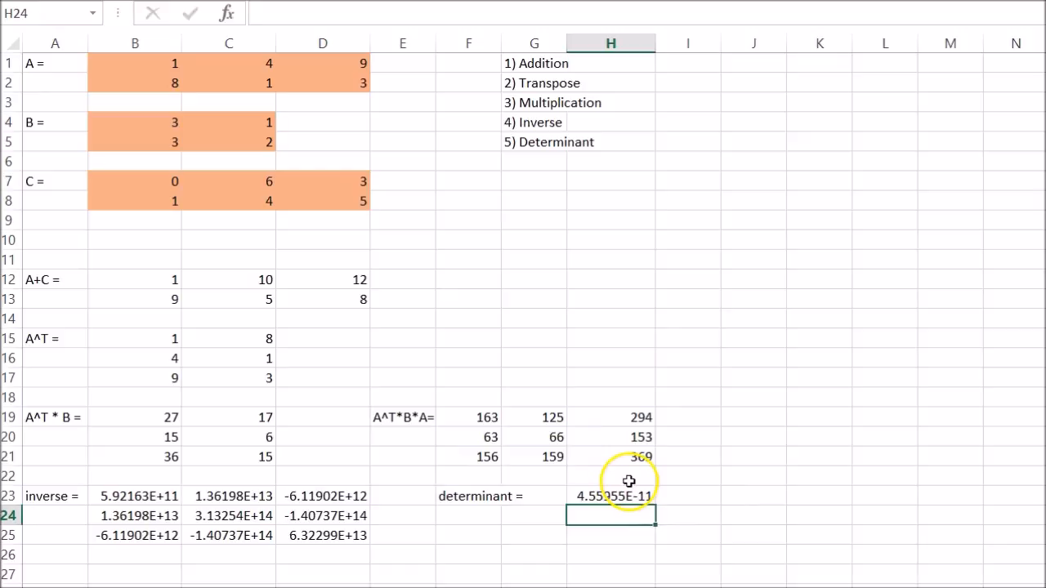
{"action": "left_click", "coordinate": [127, 273]}
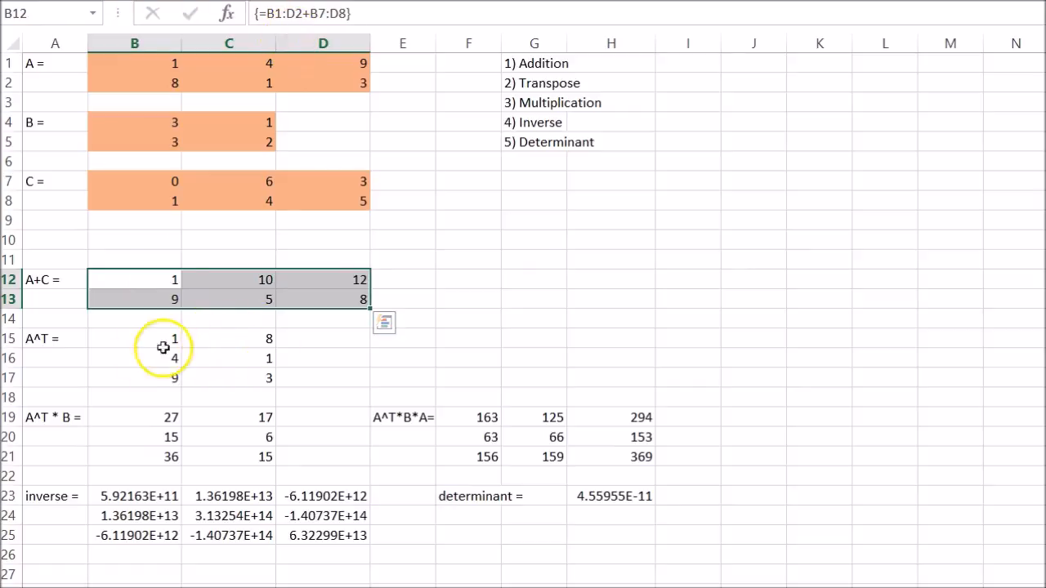
{"action": "left_click", "coordinate": [134, 338]}
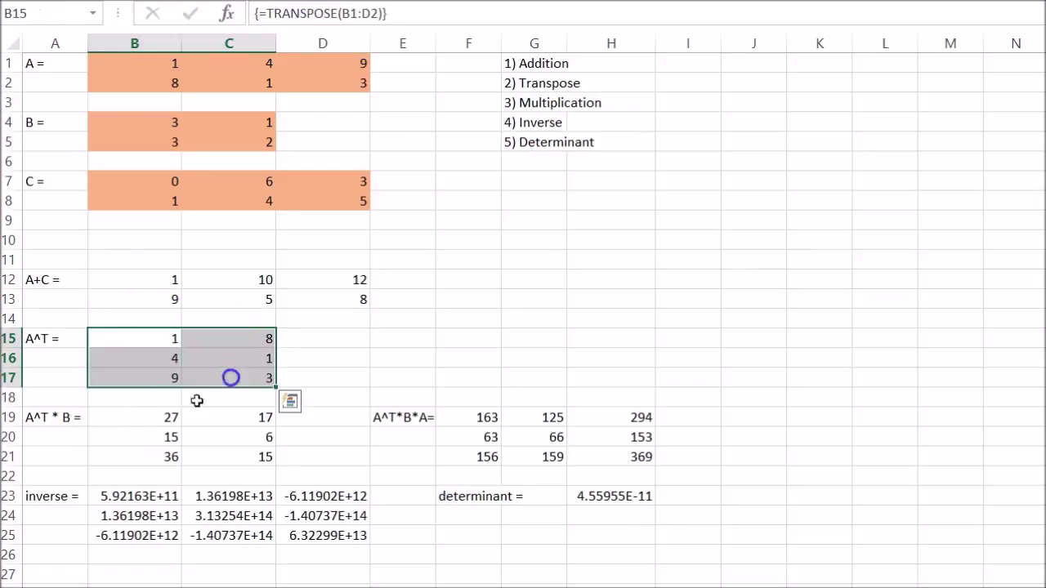
{"action": "mouse_move", "coordinate": [75, 481]}
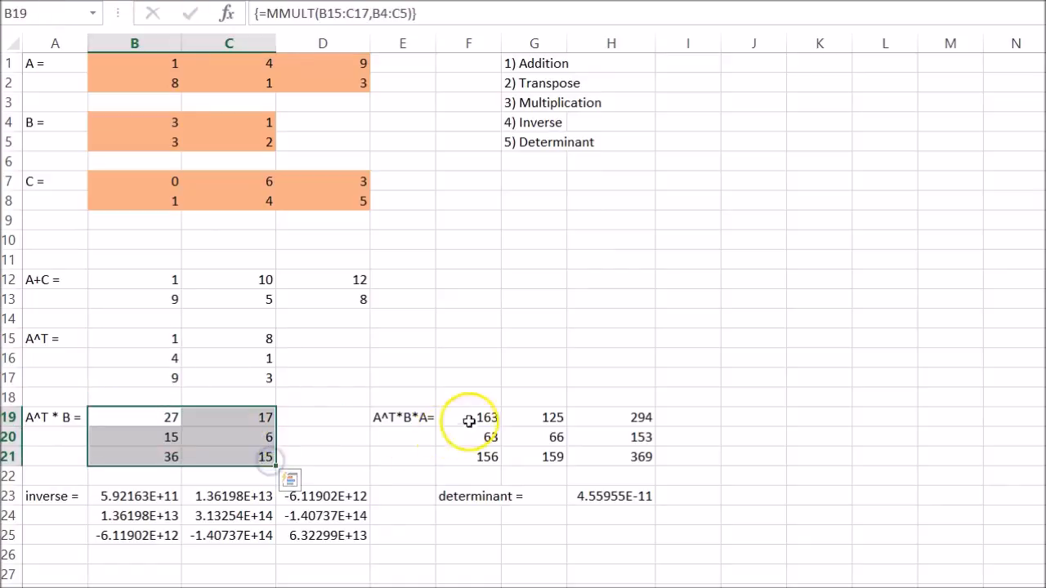
{"action": "left_click", "coordinate": [467, 419]}
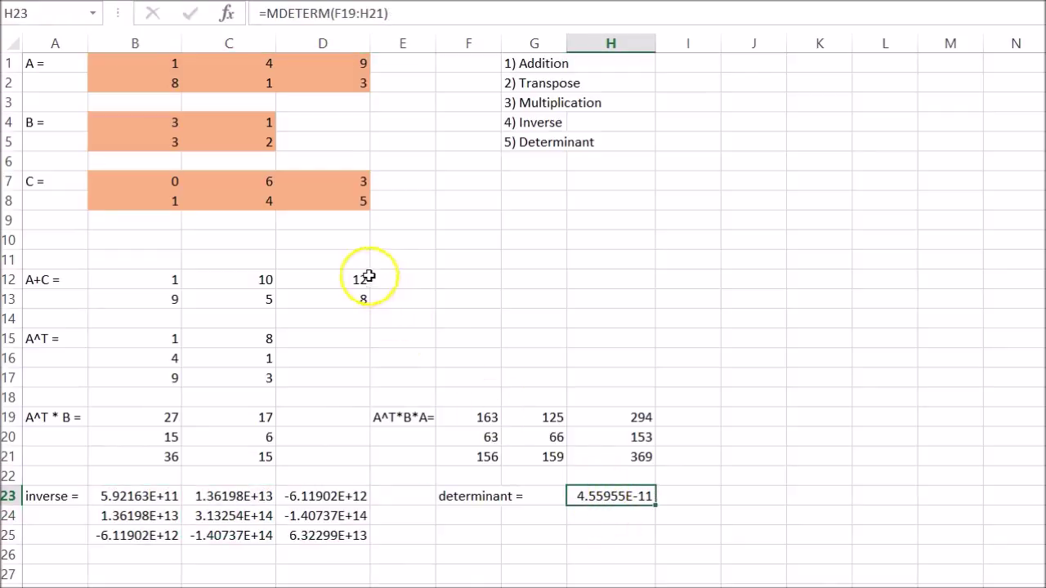
{"action": "mouse_move", "coordinate": [477, 175]}
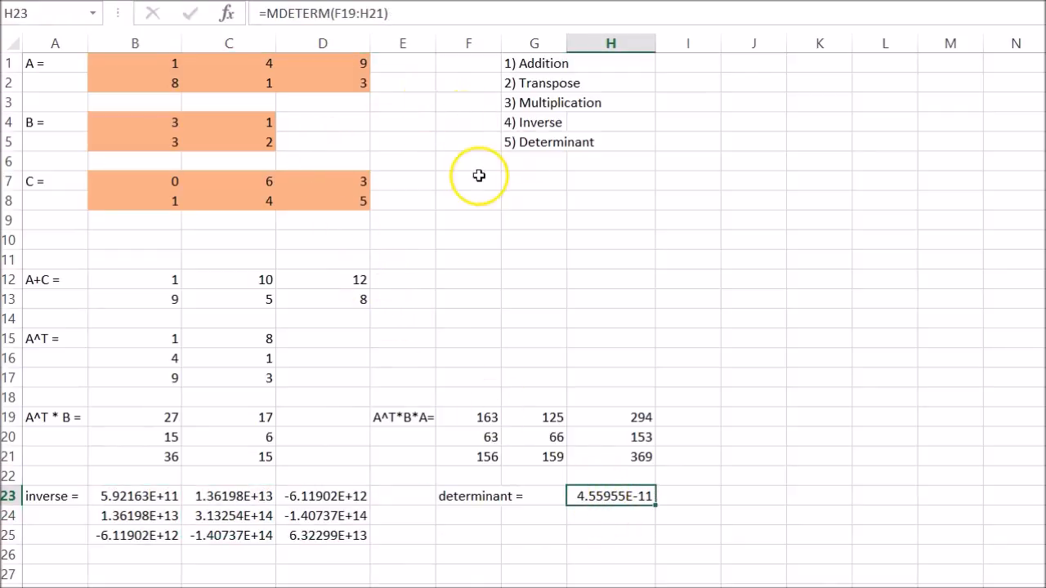
{"action": "mouse_move", "coordinate": [543, 88]}
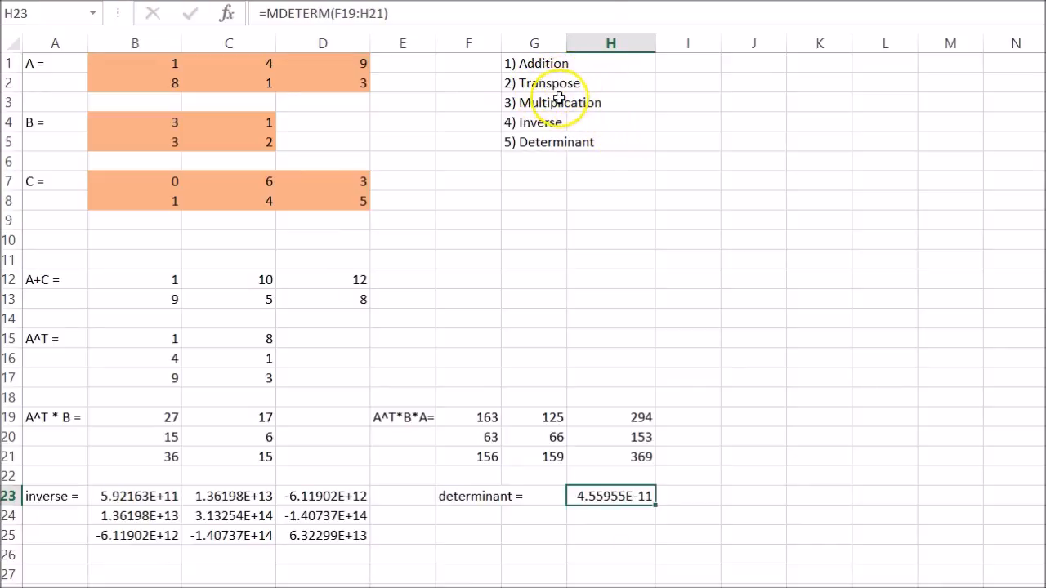
Review the task list and switch to the sheet holding the 3×3 matrix A and vector b (12, 42, 3).
{"action": "left_click", "coordinate": [535, 101]}
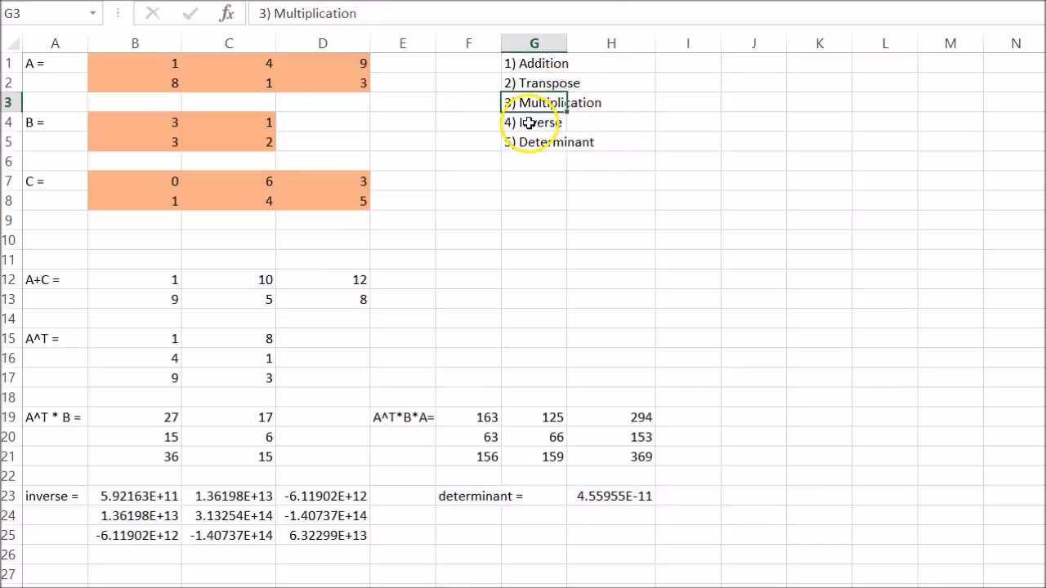
{"action": "left_click", "coordinate": [521, 121]}
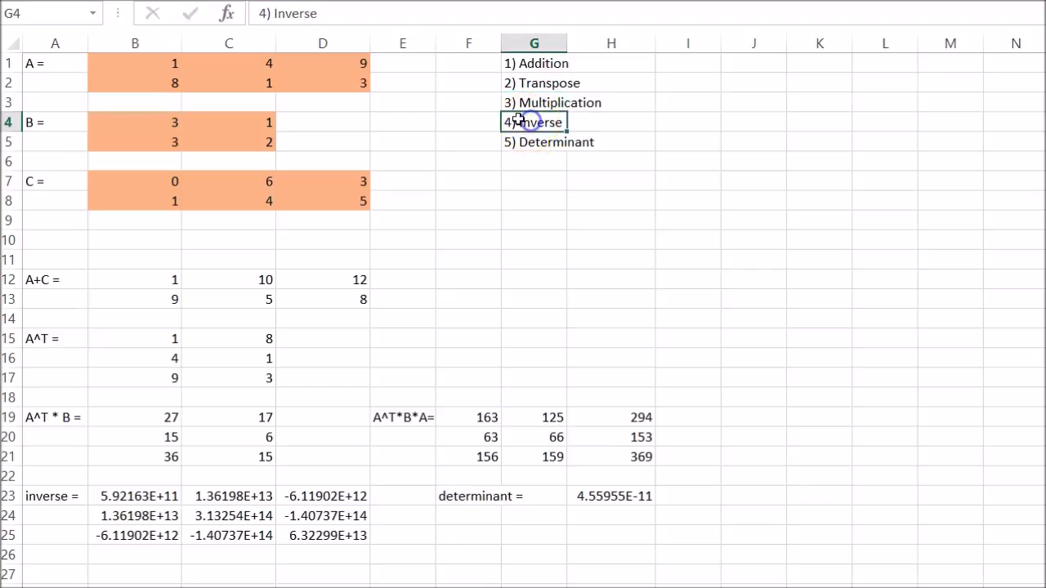
{"action": "mouse_move", "coordinate": [419, 216]}
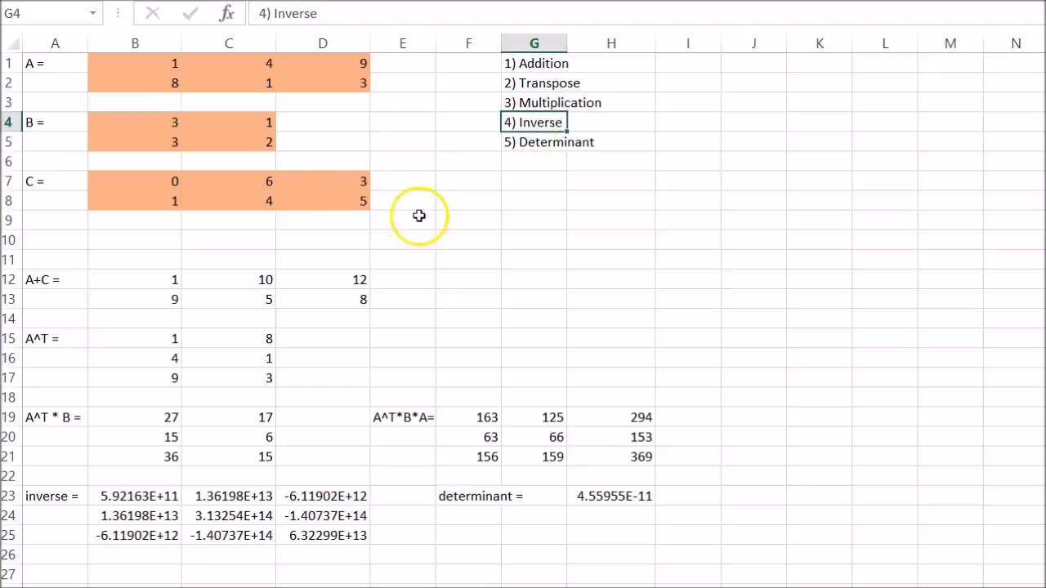
{"action": "mouse_move", "coordinate": [409, 559]}
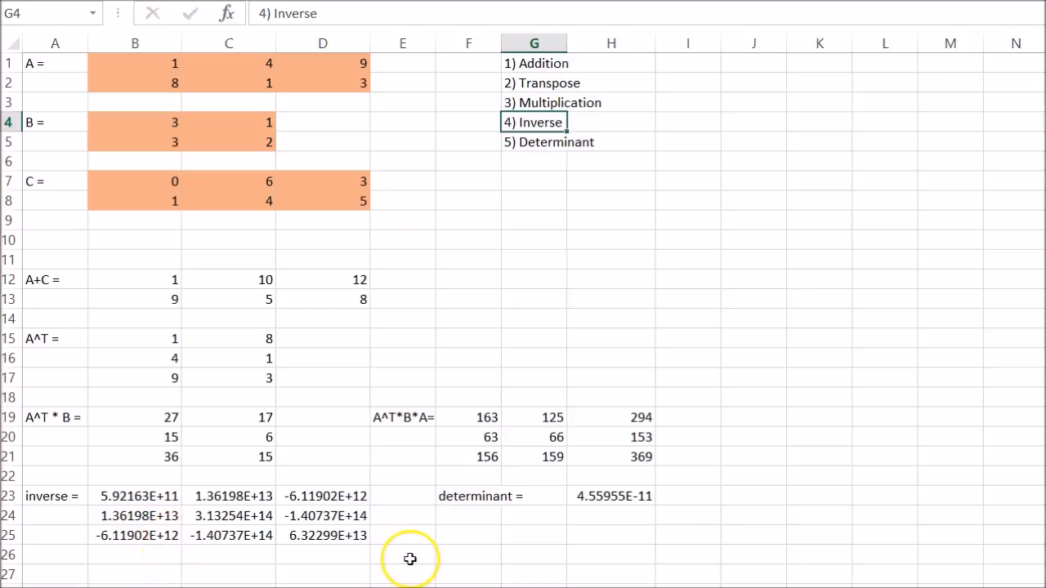
{"action": "mouse_move", "coordinate": [247, 552]}
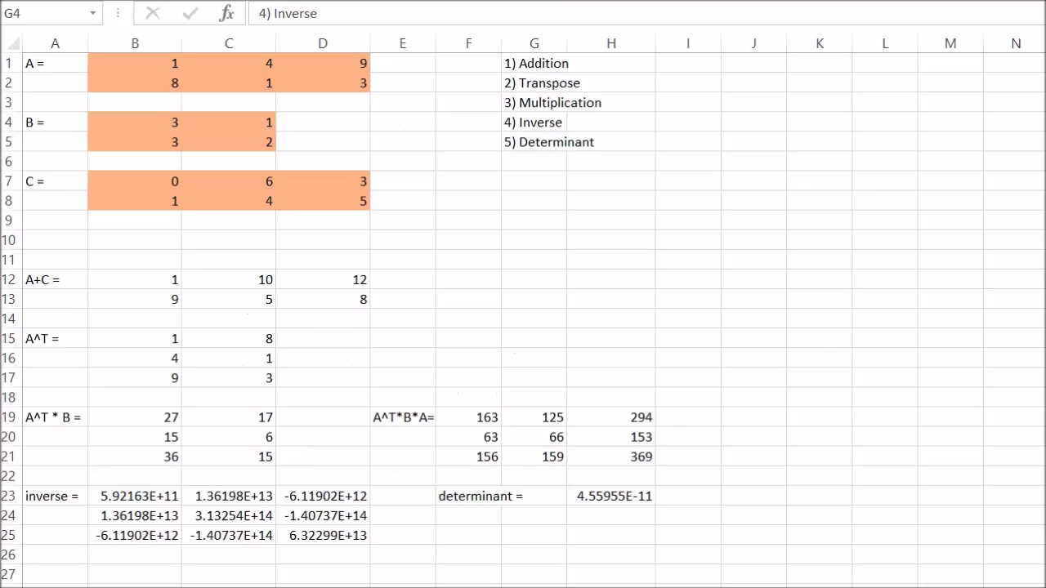
{"action": "left_click", "coordinate": [533, 121]}
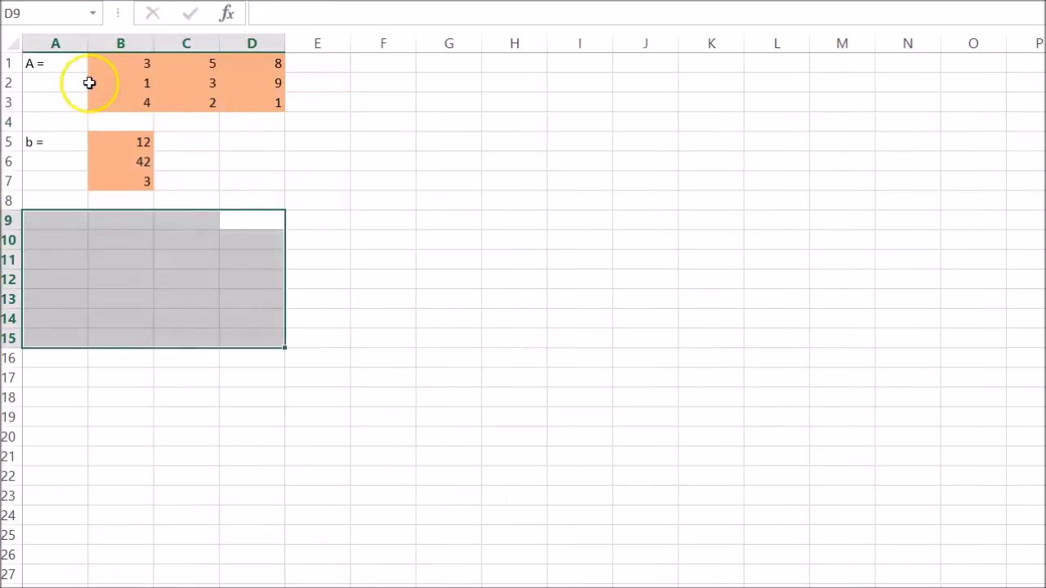
Label cell A9 with 'A^-1 ='.
{"action": "left_click", "coordinate": [121, 62]}
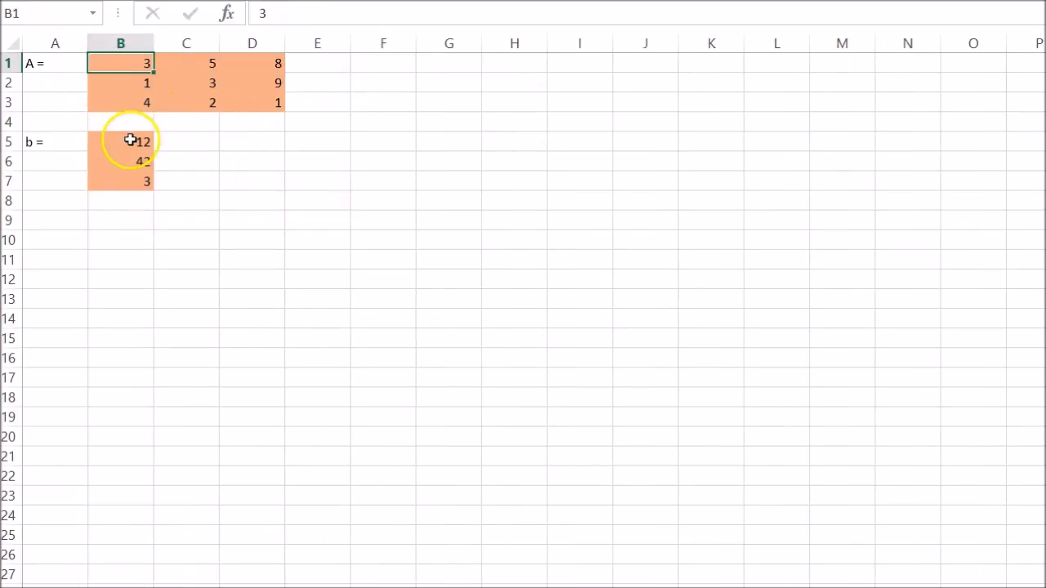
{"action": "left_click", "coordinate": [64, 221]}
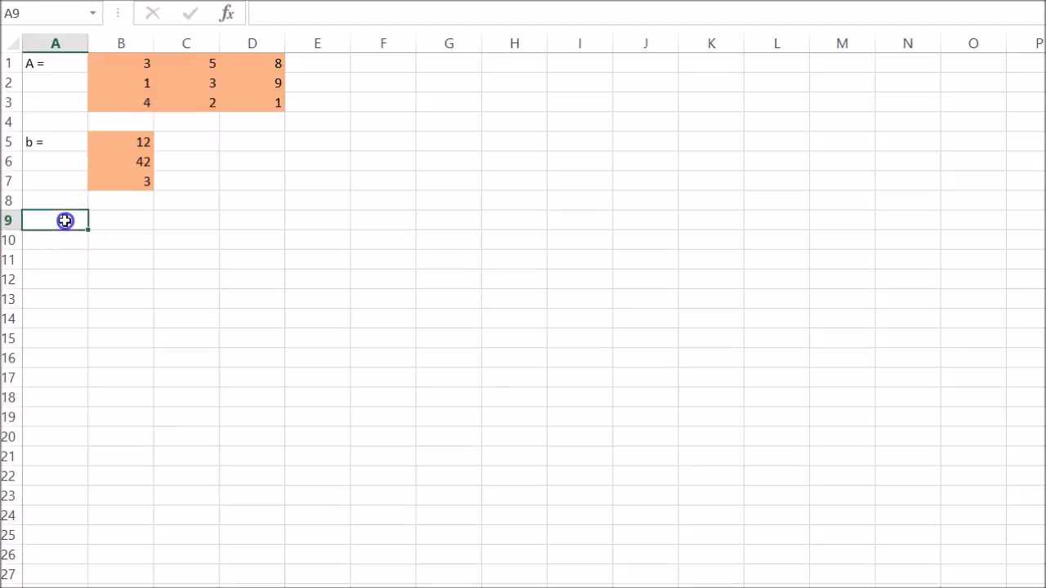
{"action": "type", "text": "A"}
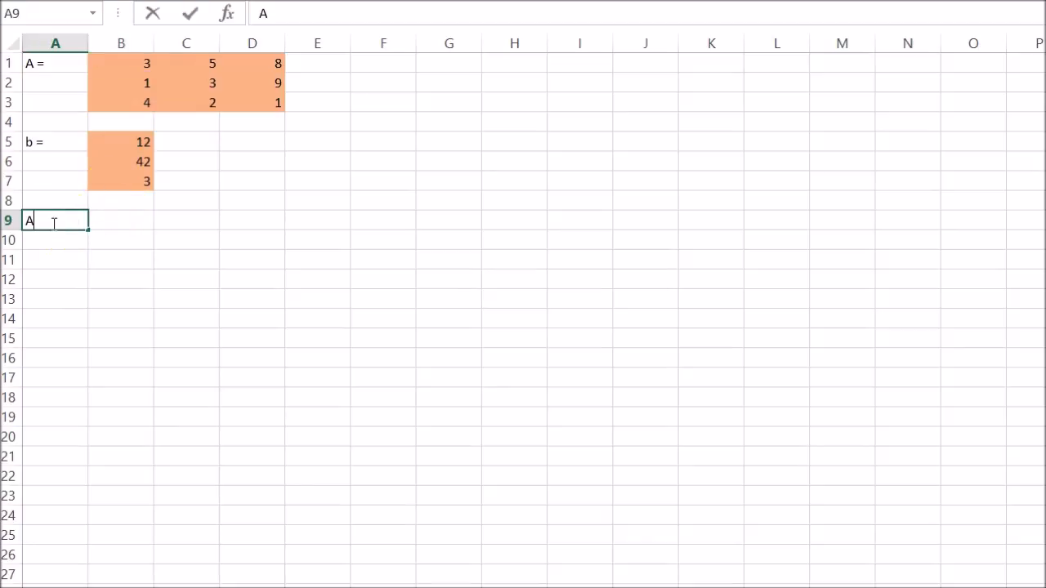
{"action": "type", "text": "^"}
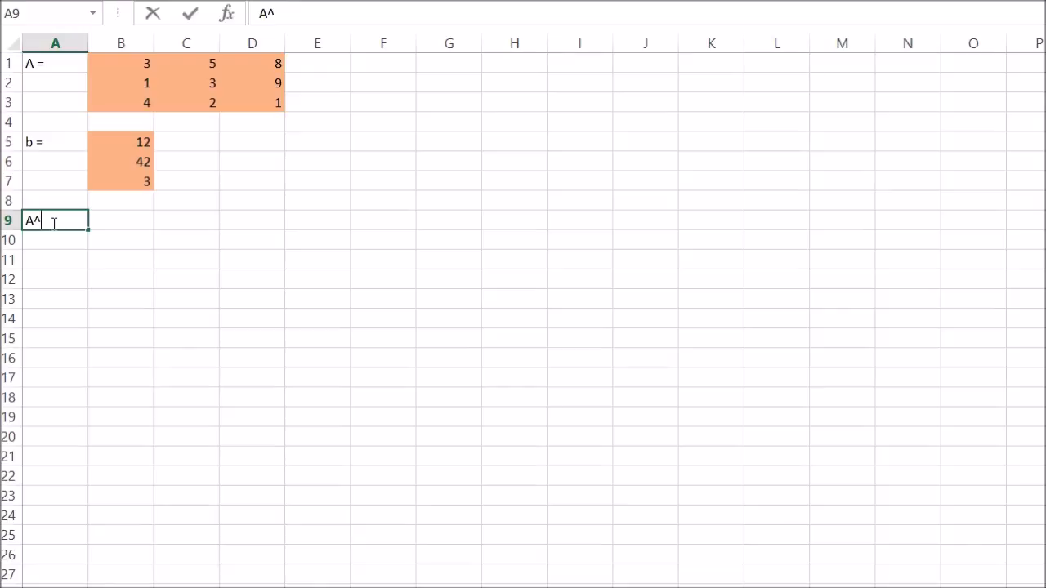
{"action": "type", "text": "-1 ="}
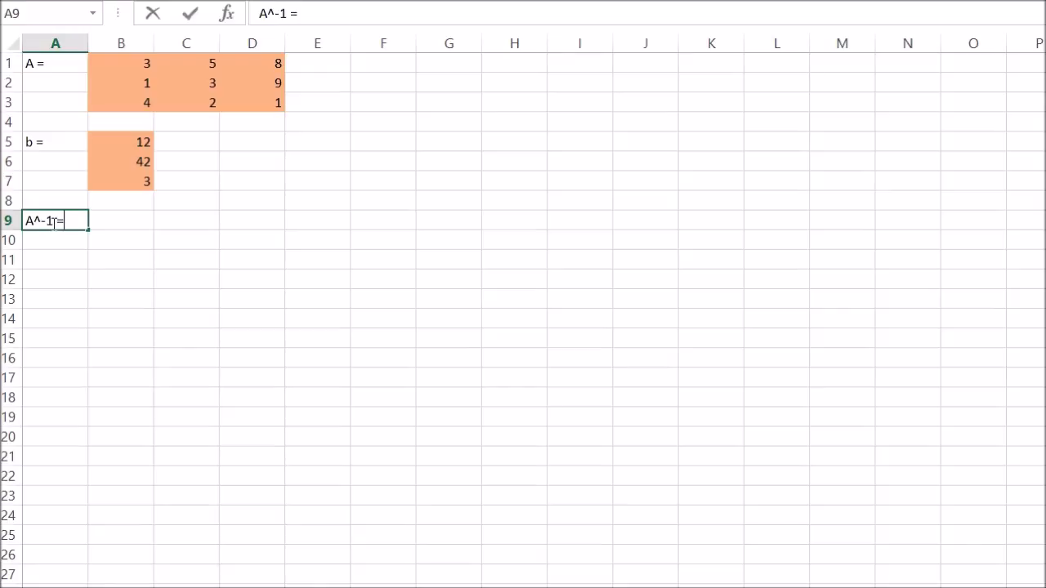
{"action": "left_click", "coordinate": [121, 221]}
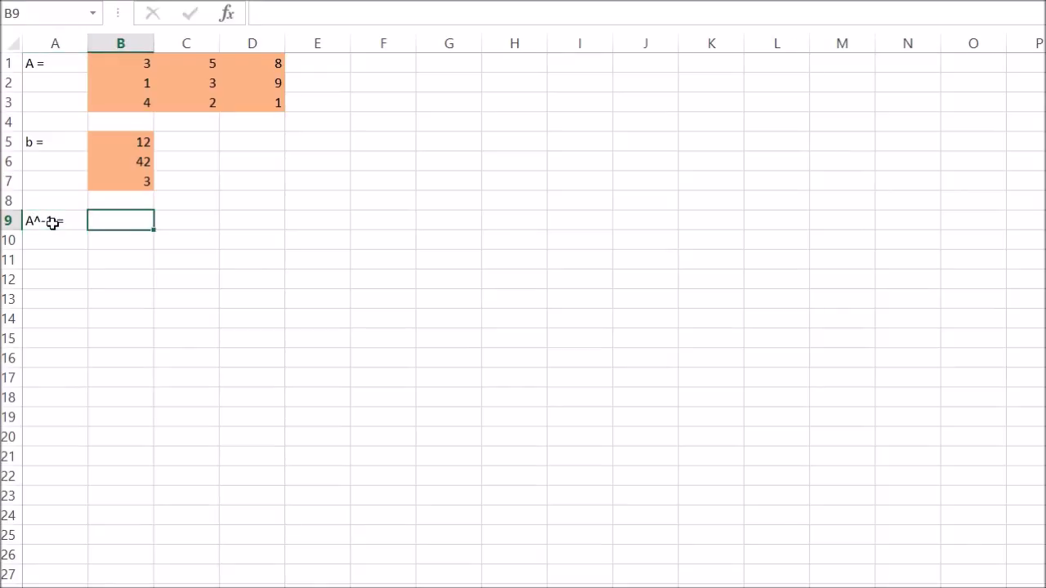
Enter =MINVERSE(B1:D3) as an array in B9:D11, the inverse starting -0.3, 0.22, 0.42.
{"action": "left_click_drag", "start_coordinate": [121, 219], "coordinate": [219, 255]}
{"action": "type", "text": "="}
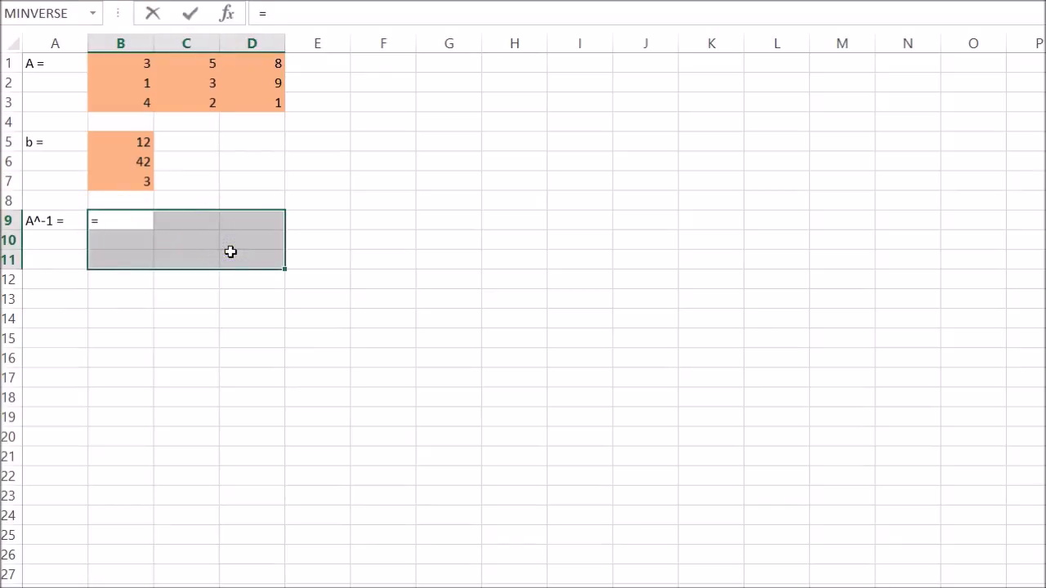
{"action": "type", "text": "m"}
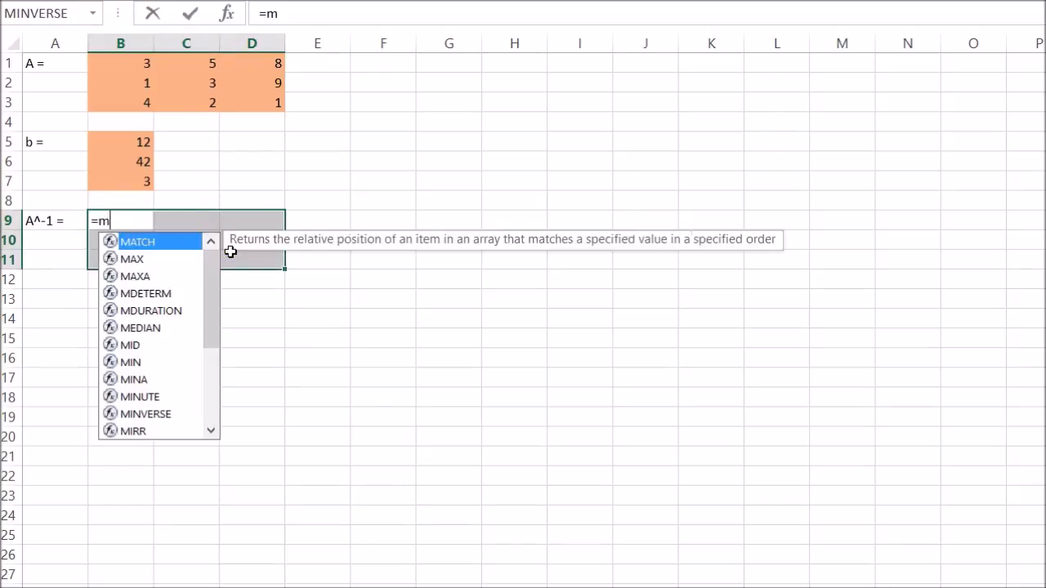
{"action": "type", "text": "inverse("}
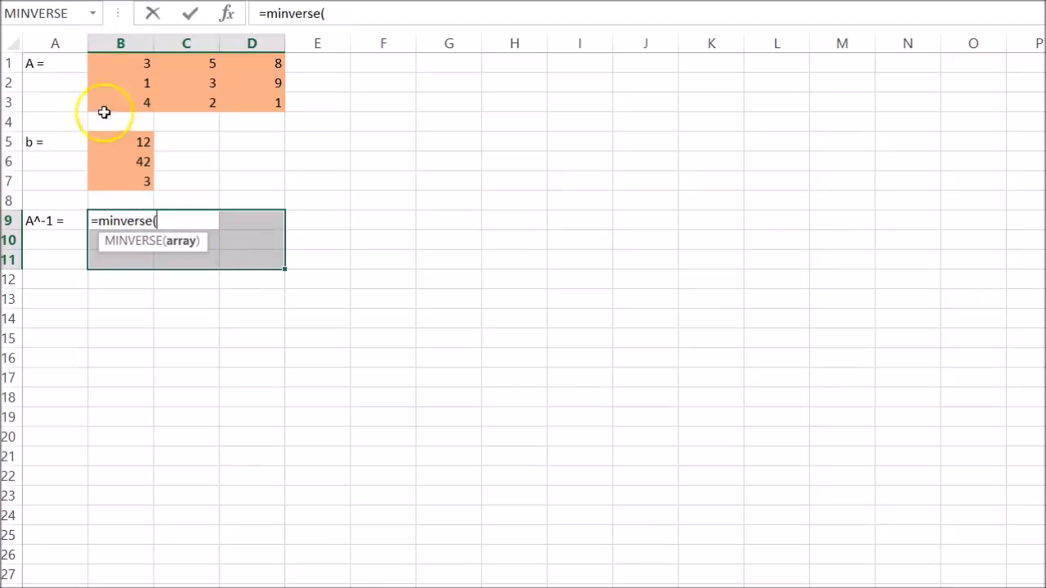
{"action": "left_click_drag", "start_coordinate": [121, 62], "coordinate": [251, 101]}
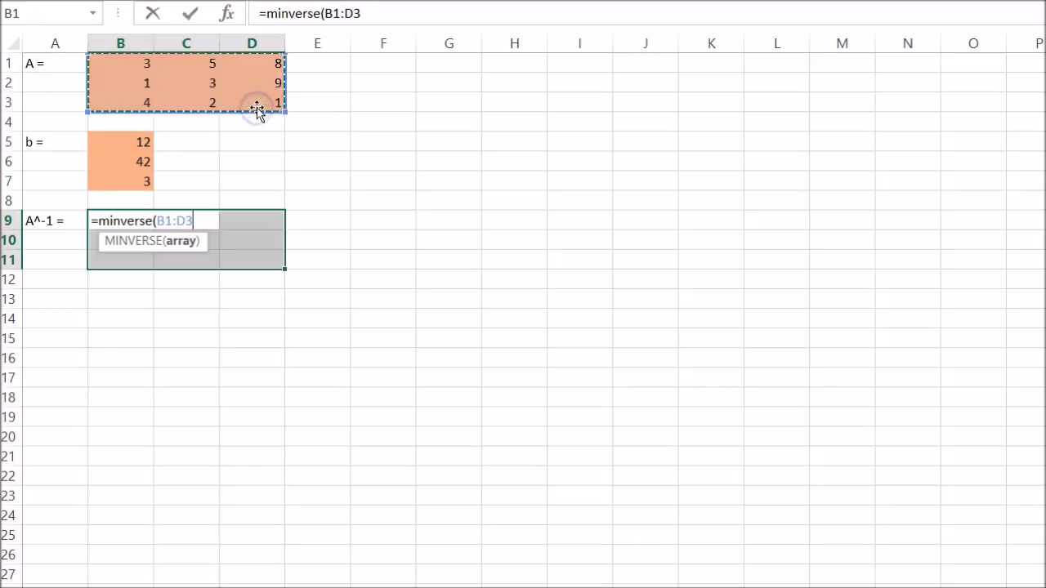
{"action": "key", "text": "Ctrl+Shift+Enter"}
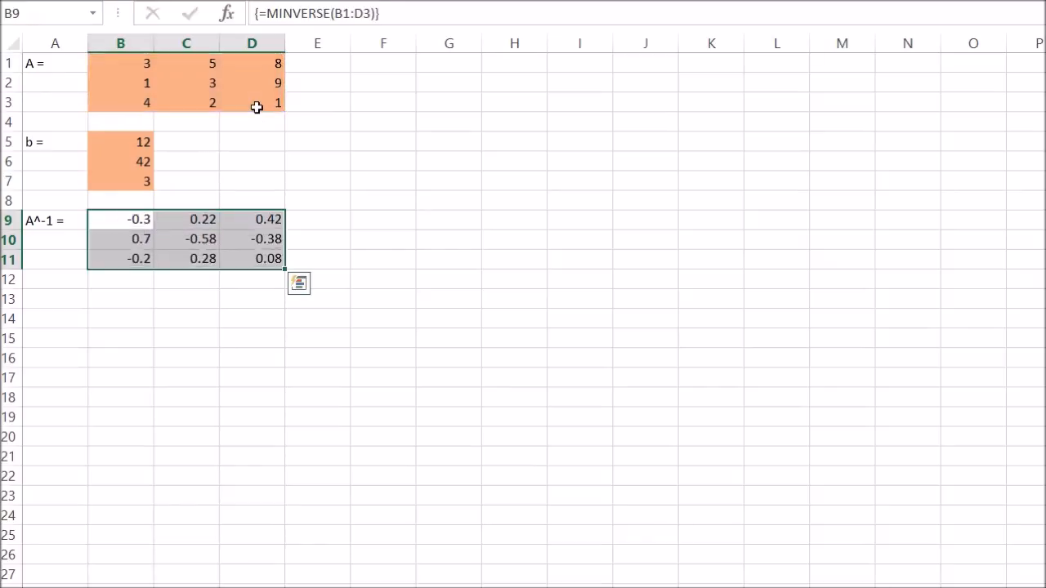
{"action": "left_click", "coordinate": [52, 297]}
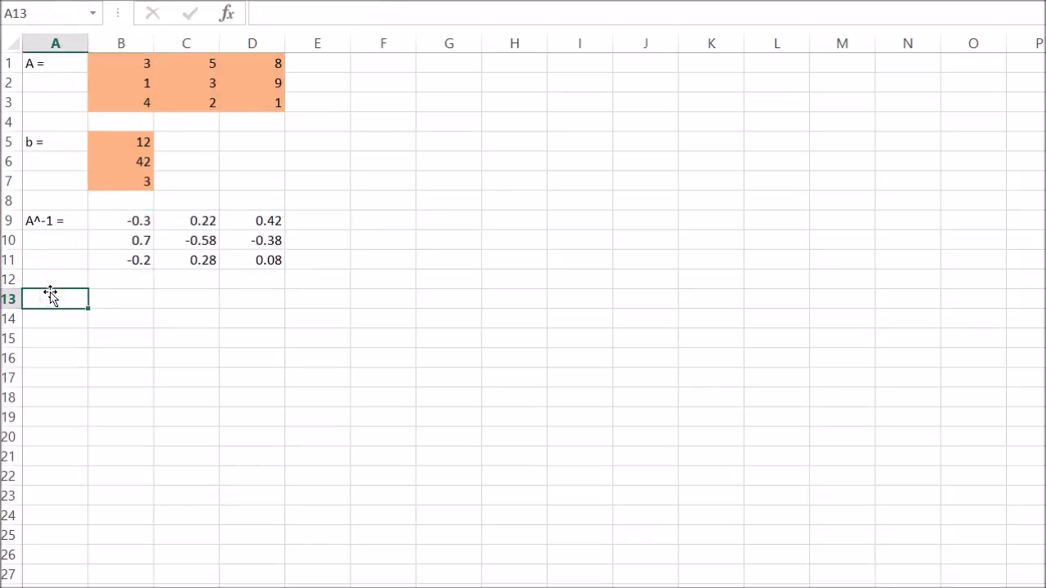
Label A13 'xbar =' and fill B13:B15 with MMULT(B9:D11,B5:B7), giving 6.9, -17.1, 9.6.
{"action": "type", "text": "xbar ="}
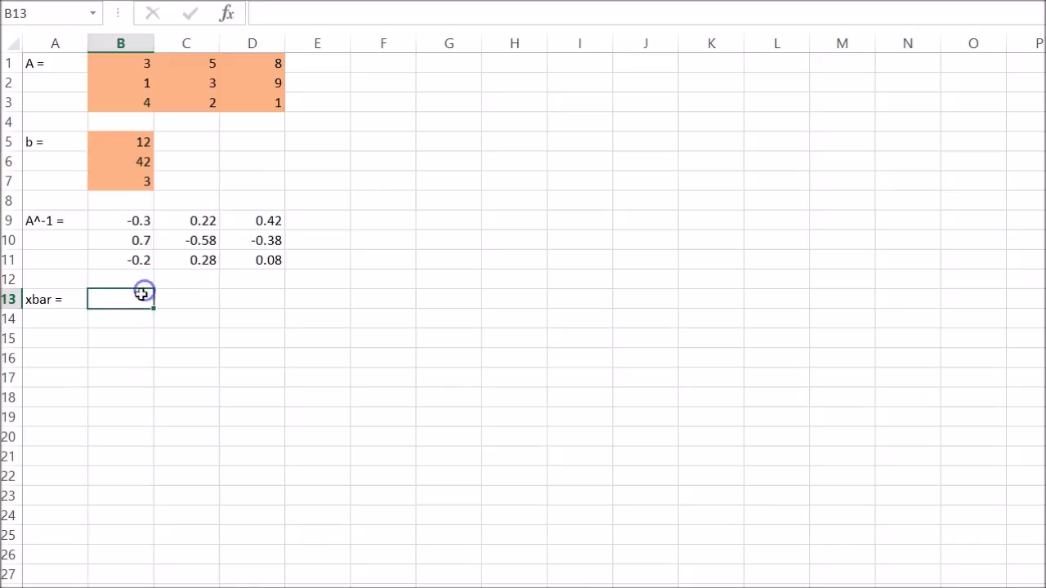
{"action": "left_click_drag", "start_coordinate": [121, 299], "coordinate": [121, 338]}
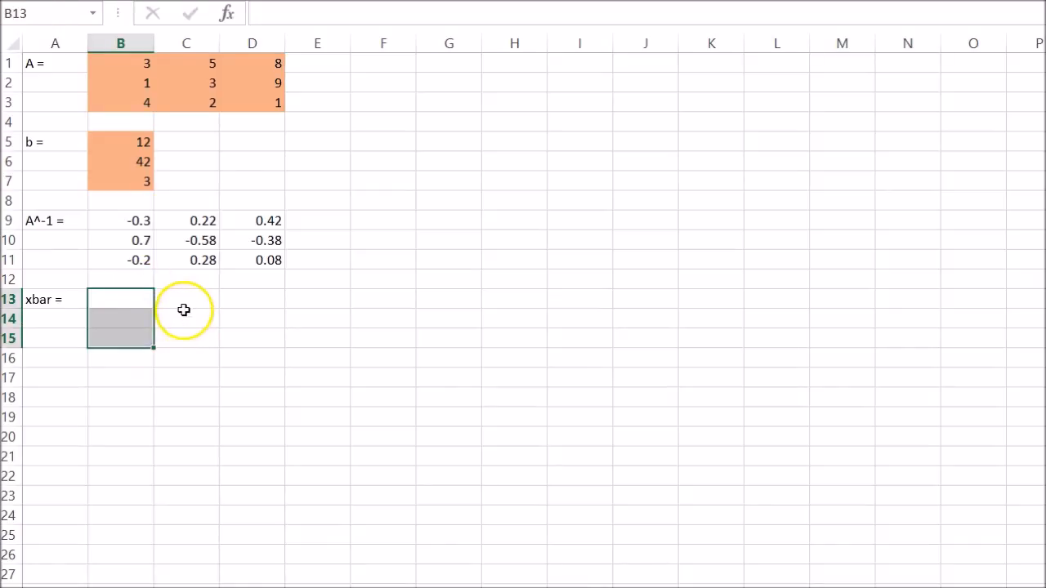
{"action": "type", "text": "=m"}
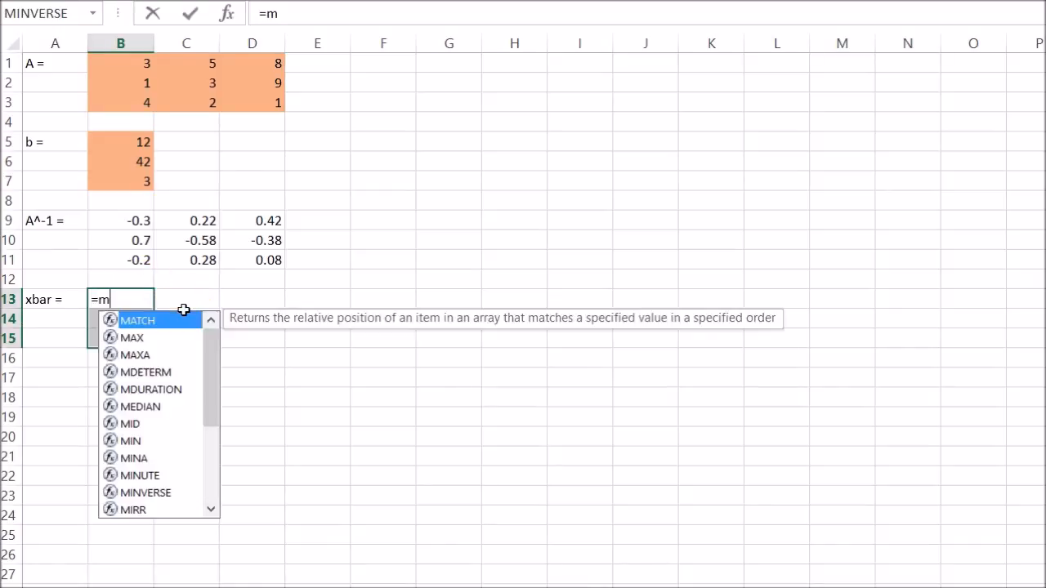
{"action": "type", "text": "mult("}
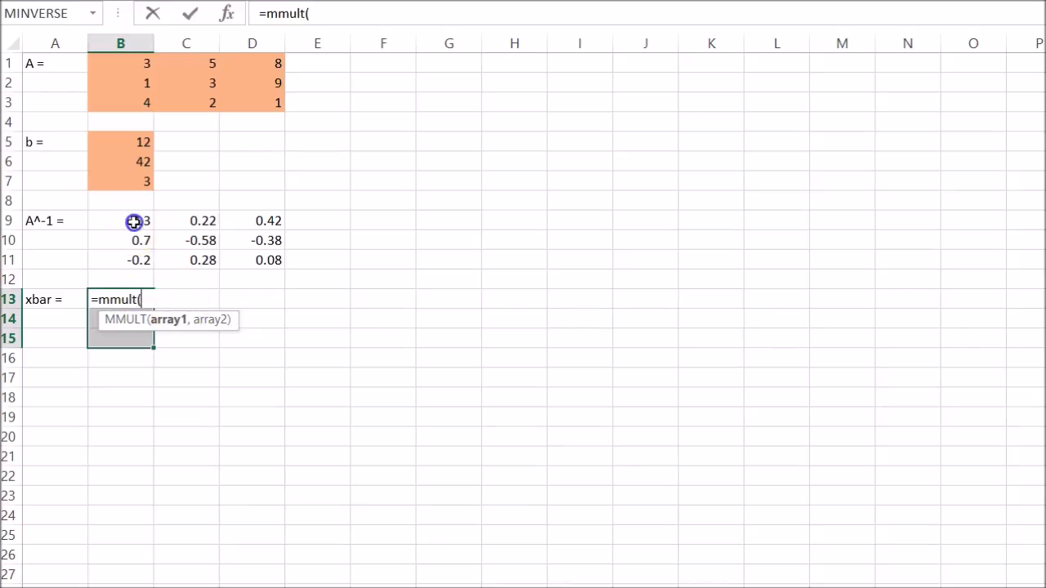
{"action": "left_click_drag", "start_coordinate": [134, 221], "coordinate": [268, 259]}
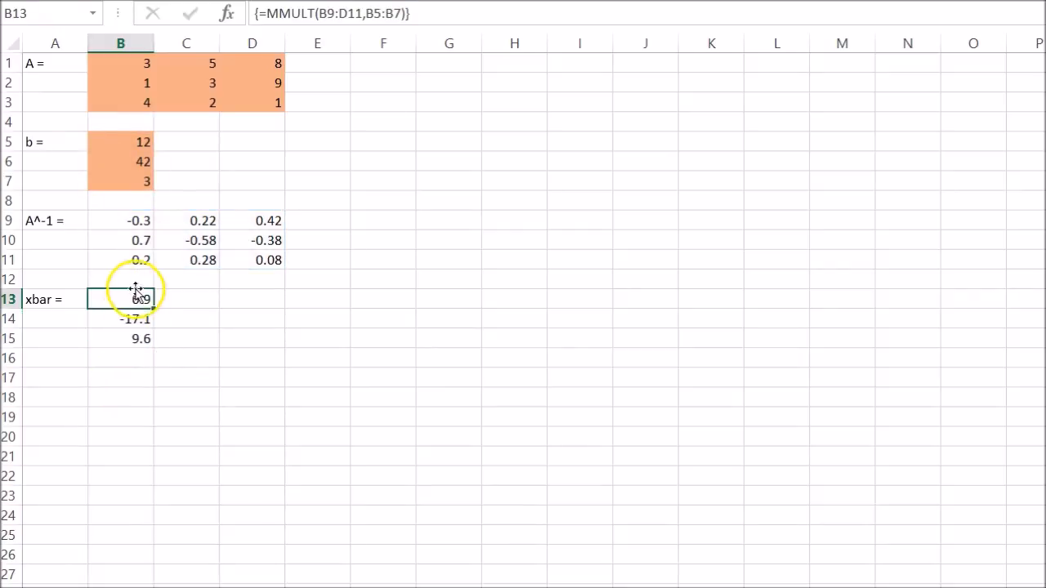
{"action": "left_click", "coordinate": [141, 339]}
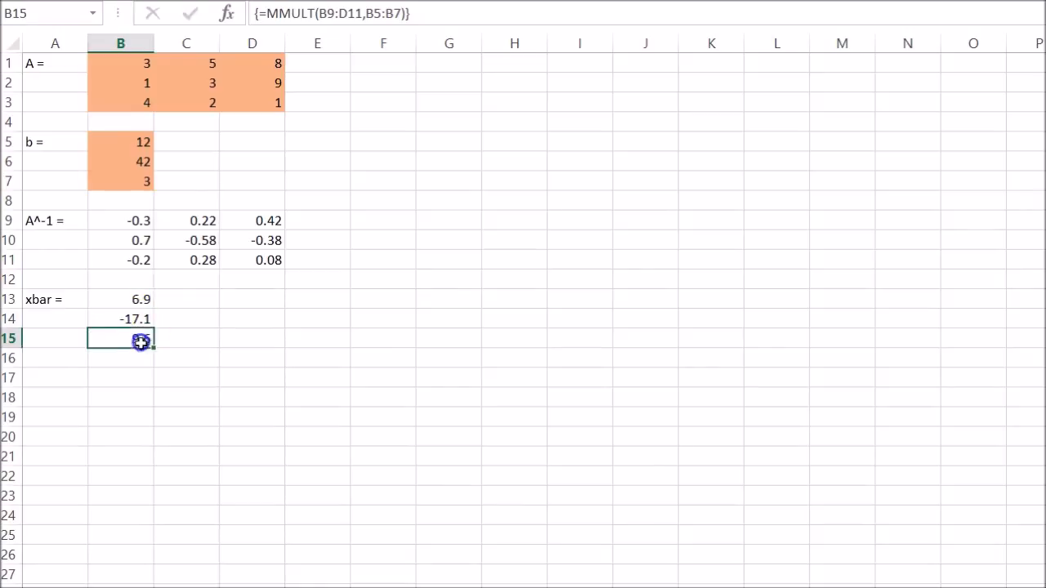